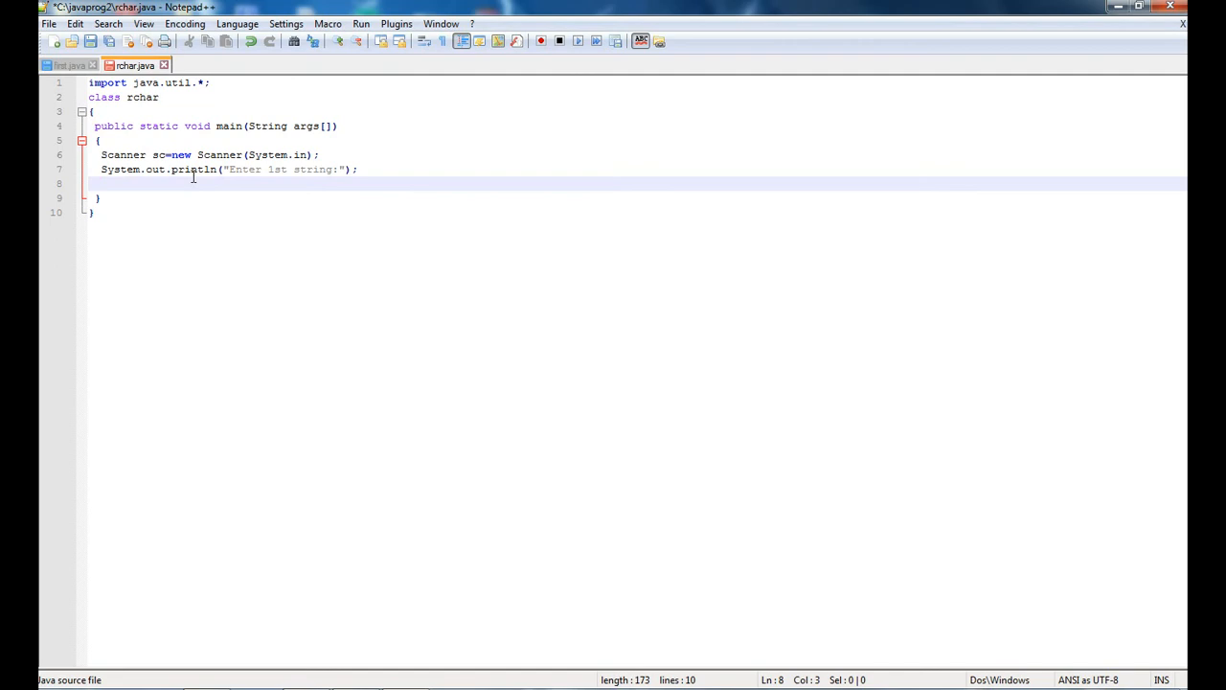
# Add String s=sc.next(); after the println to read the user's input string.
pyautogui.write('S')
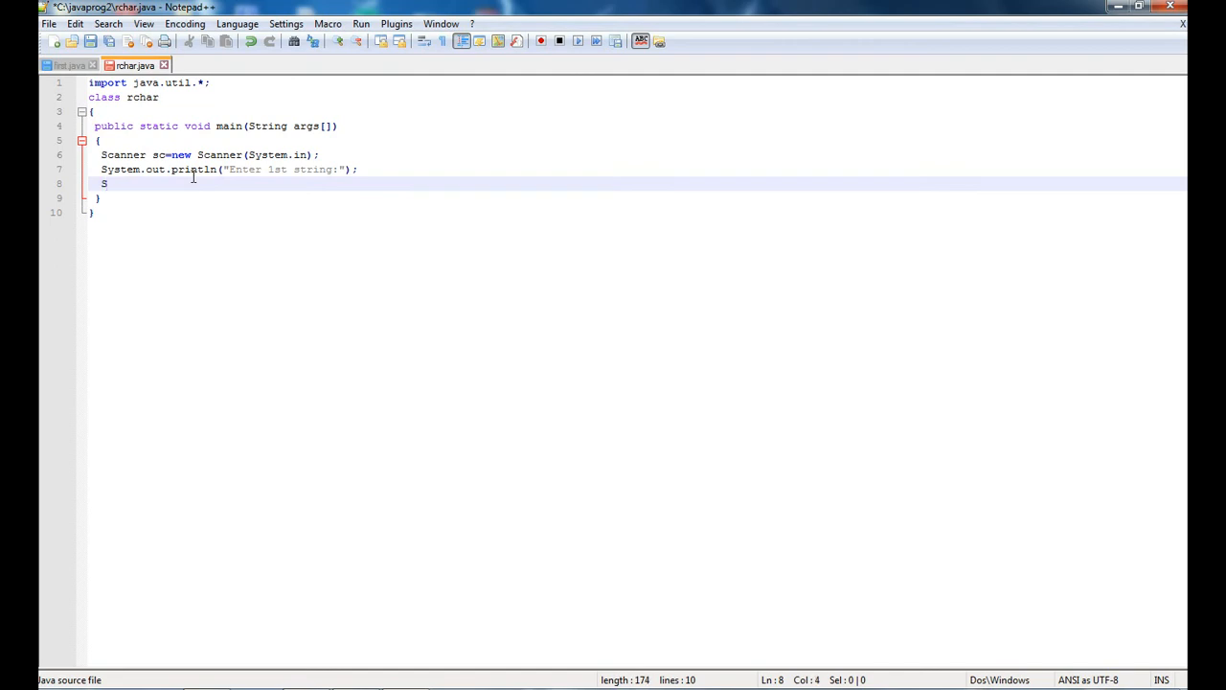
pyautogui.write('tring')
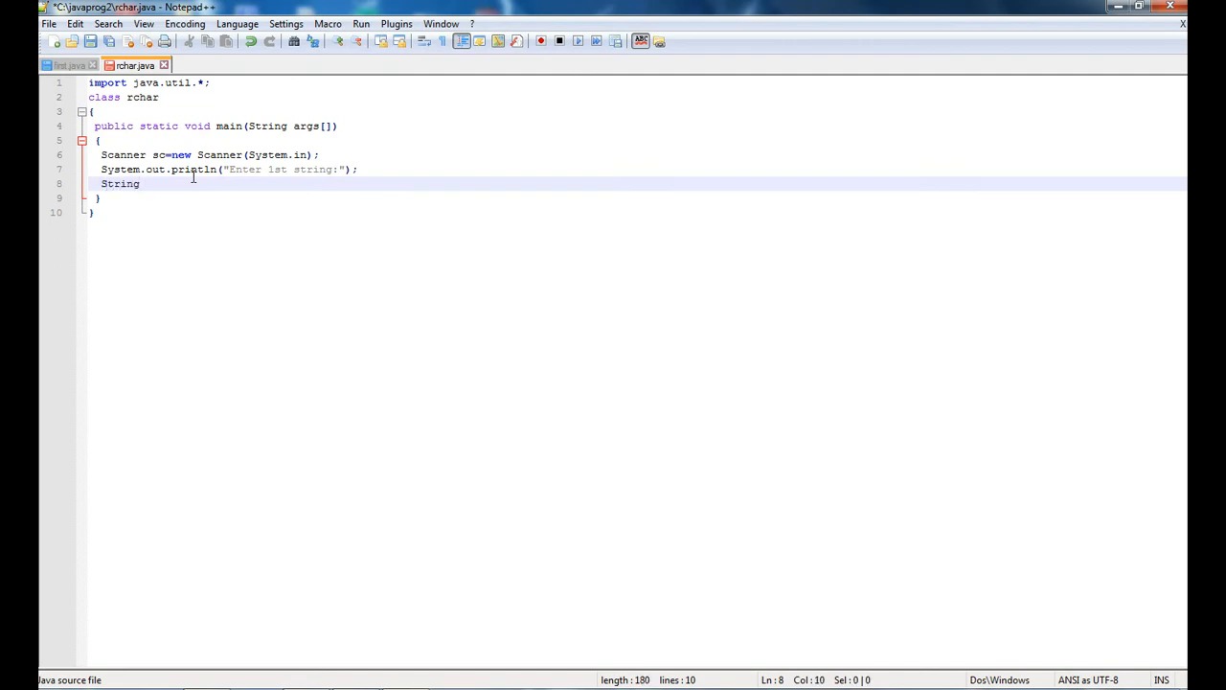
pyautogui.write('s')
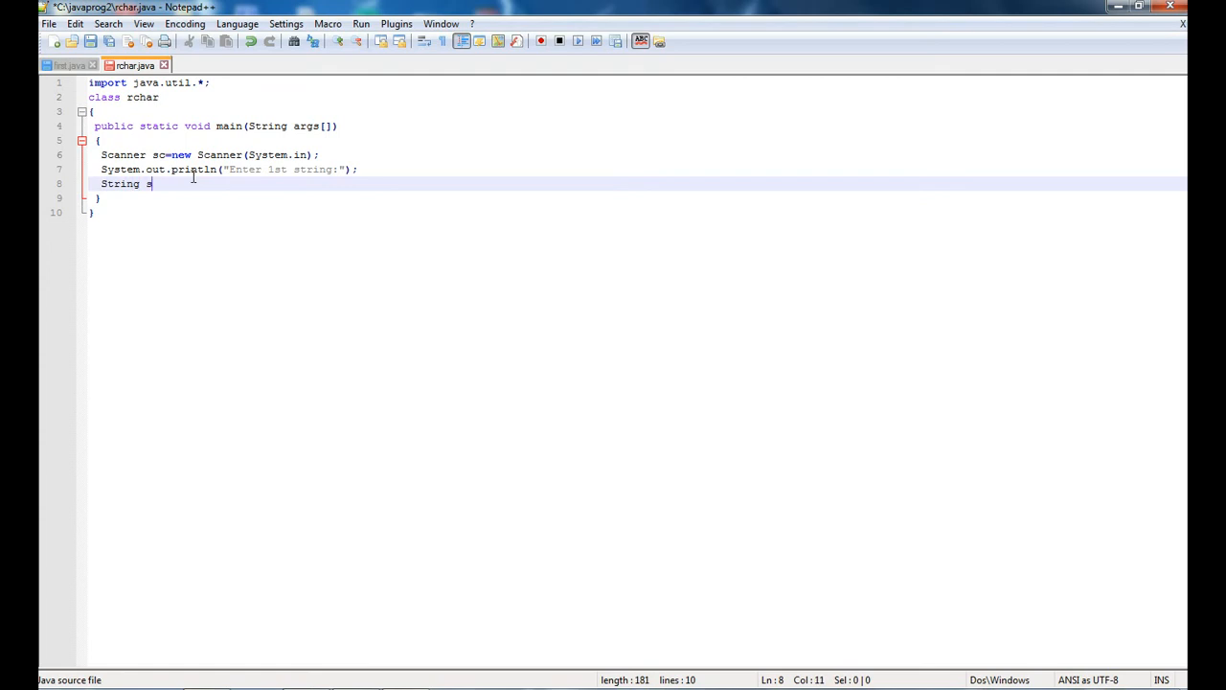
pyautogui.write('=new')
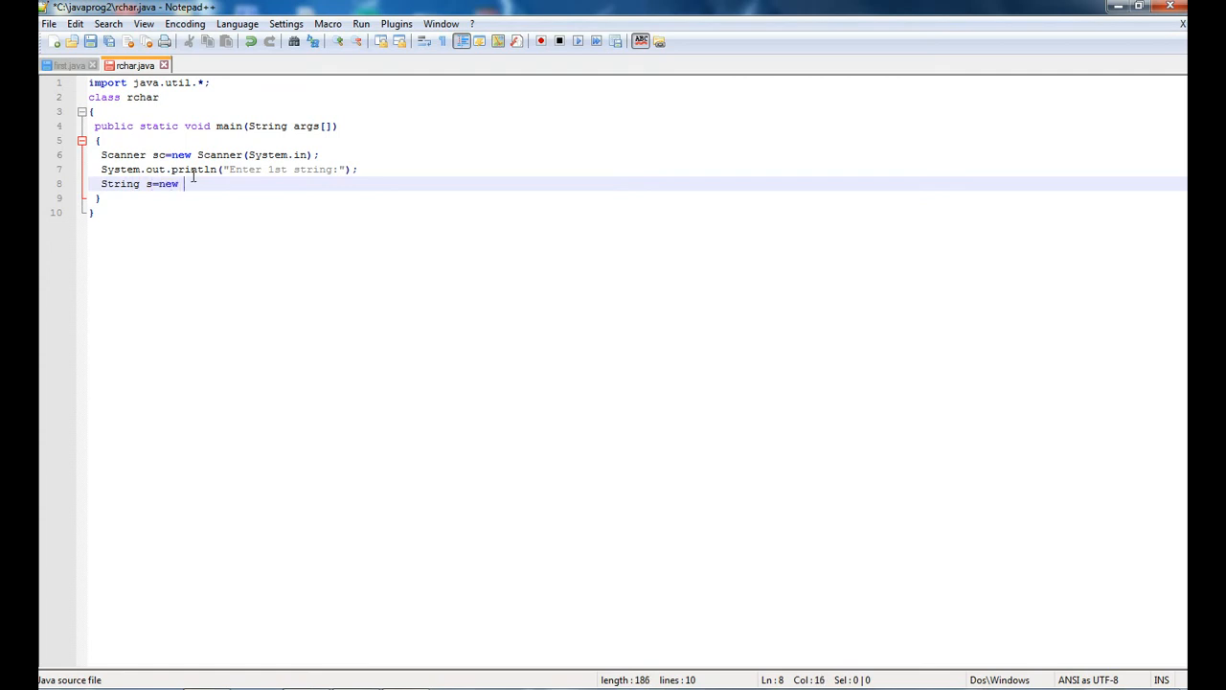
pyautogui.write('String')
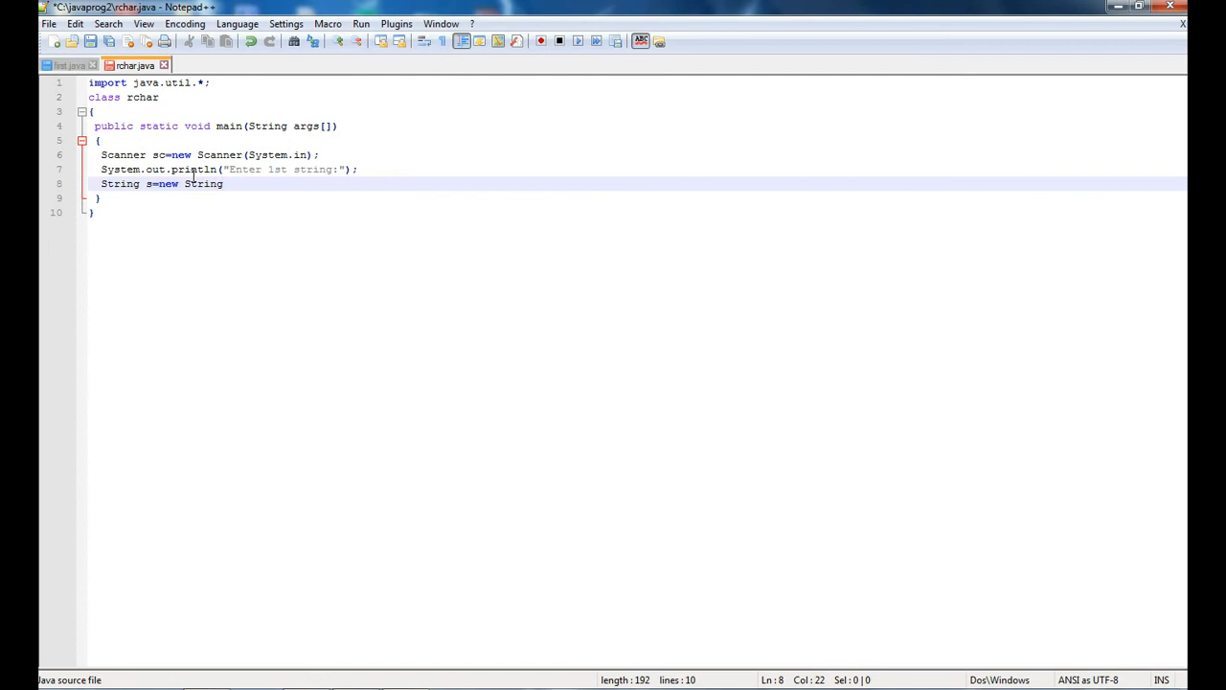
pyautogui.press('BackSpace')
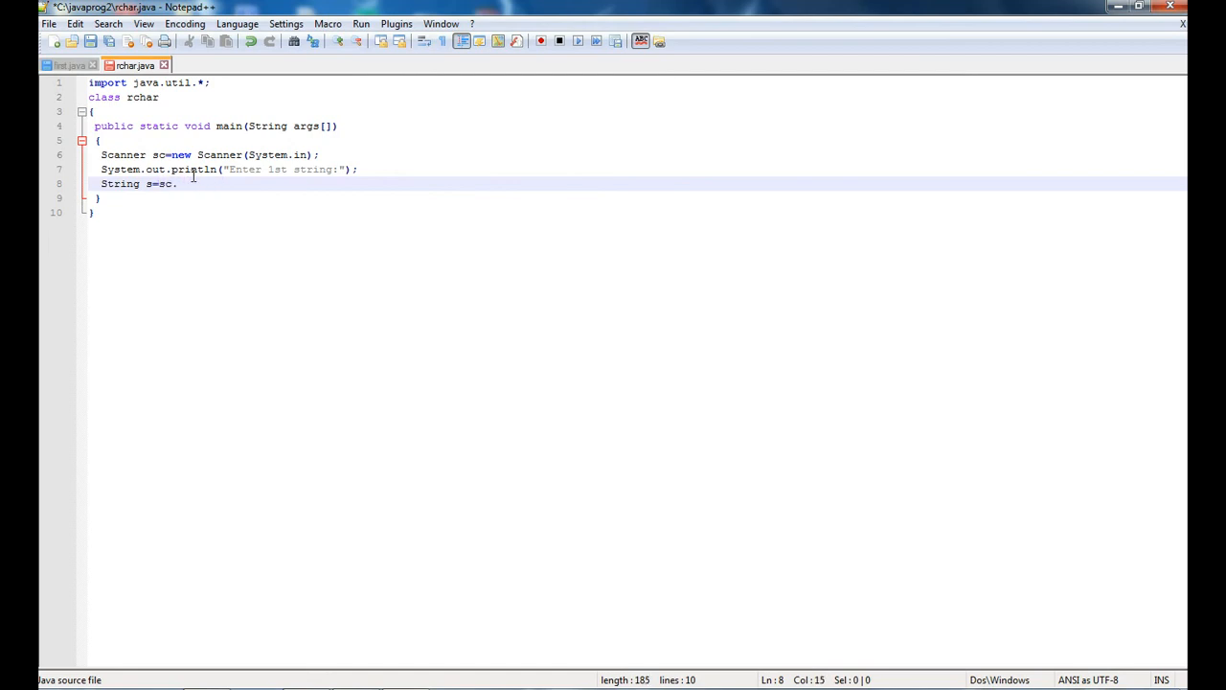
pyautogui.write('next();')
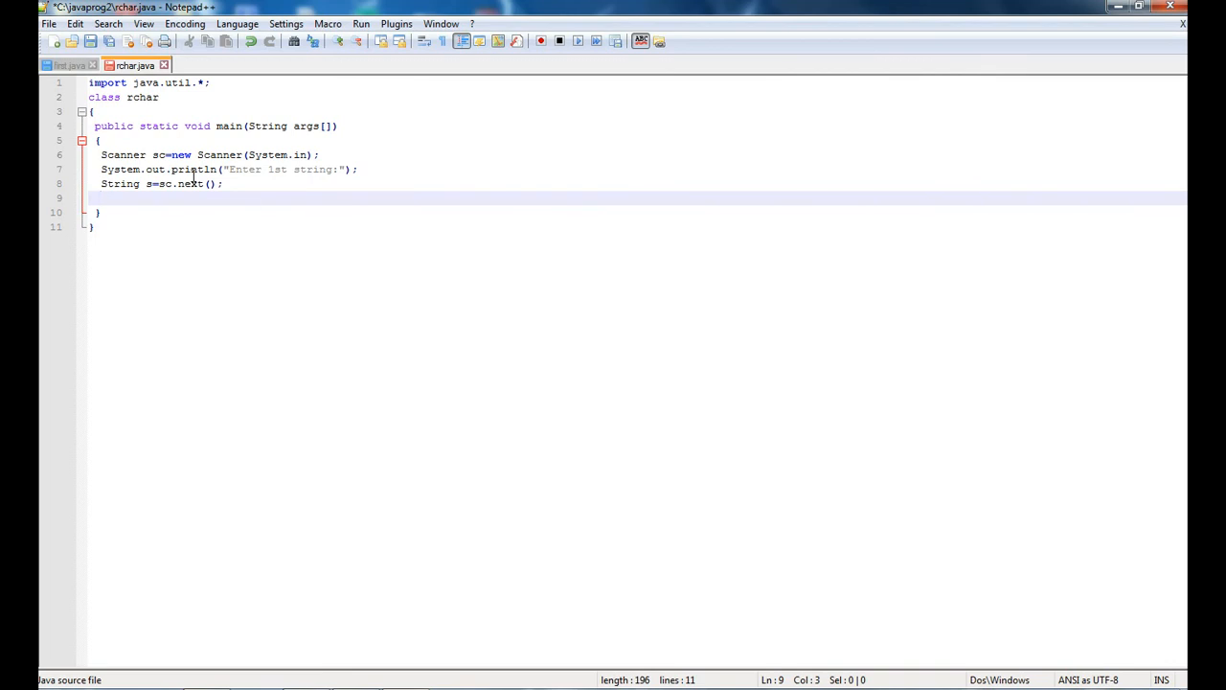
# Add the line StringBuffer sb=new StringBuffer(s); and start a new line.
pyautogui.write('Stri')
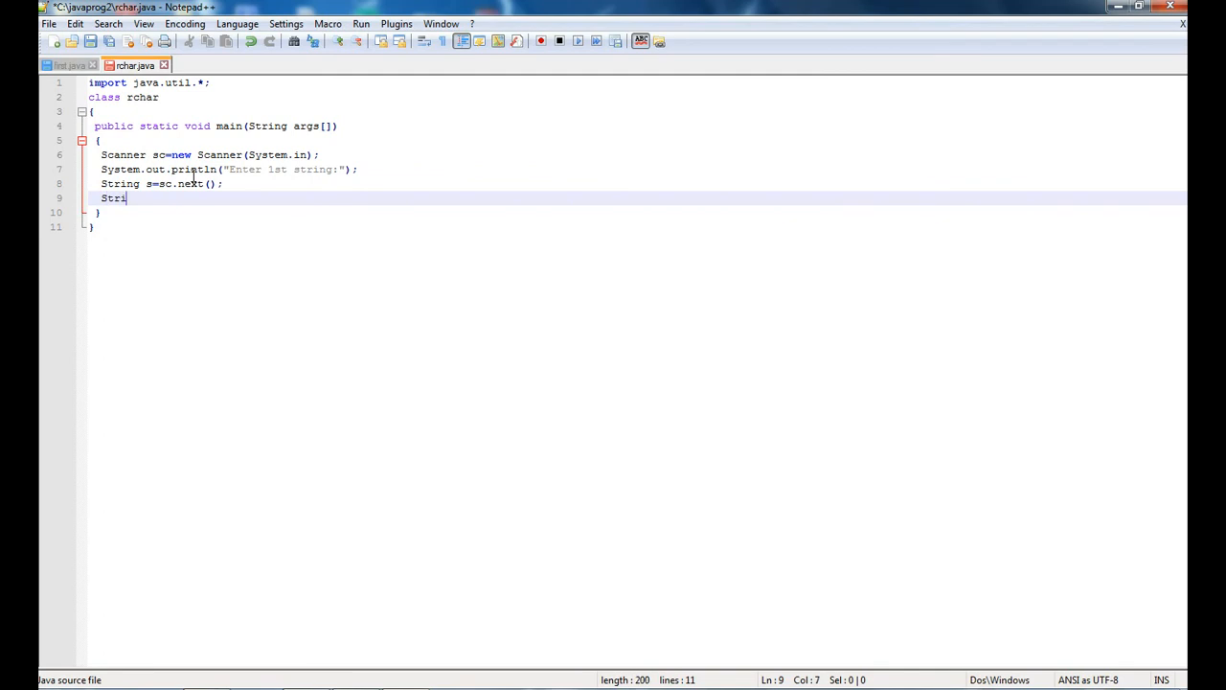
pyautogui.write('ngB')
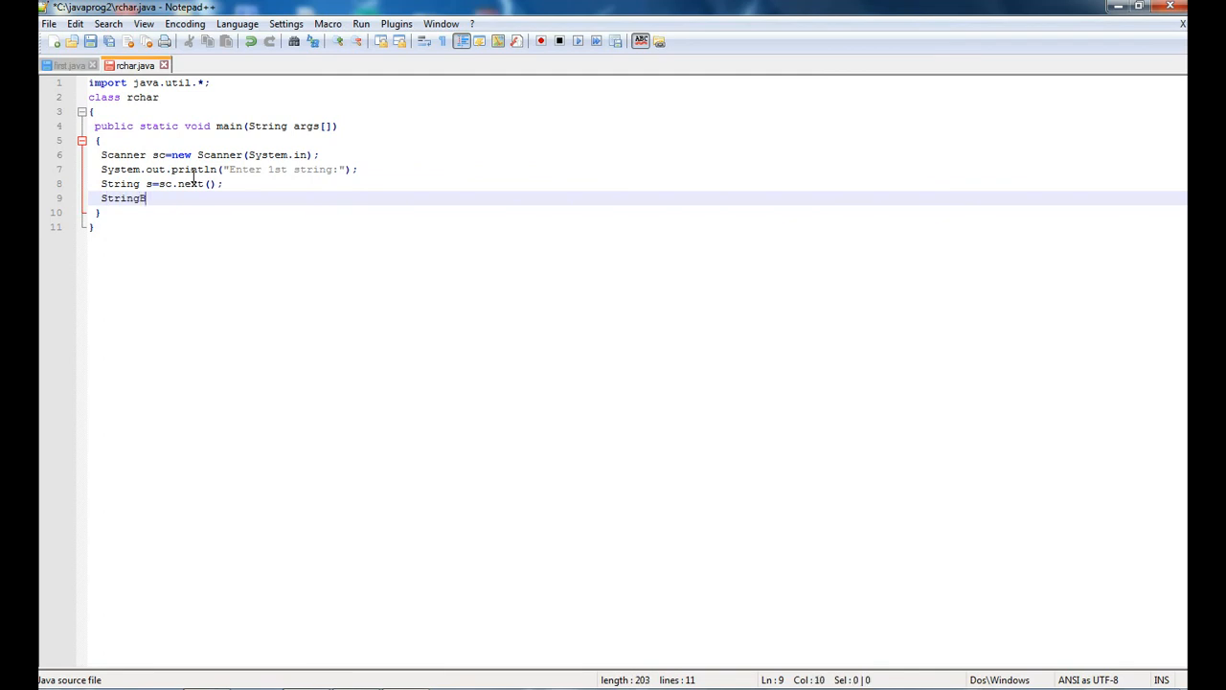
pyautogui.write('uffer')
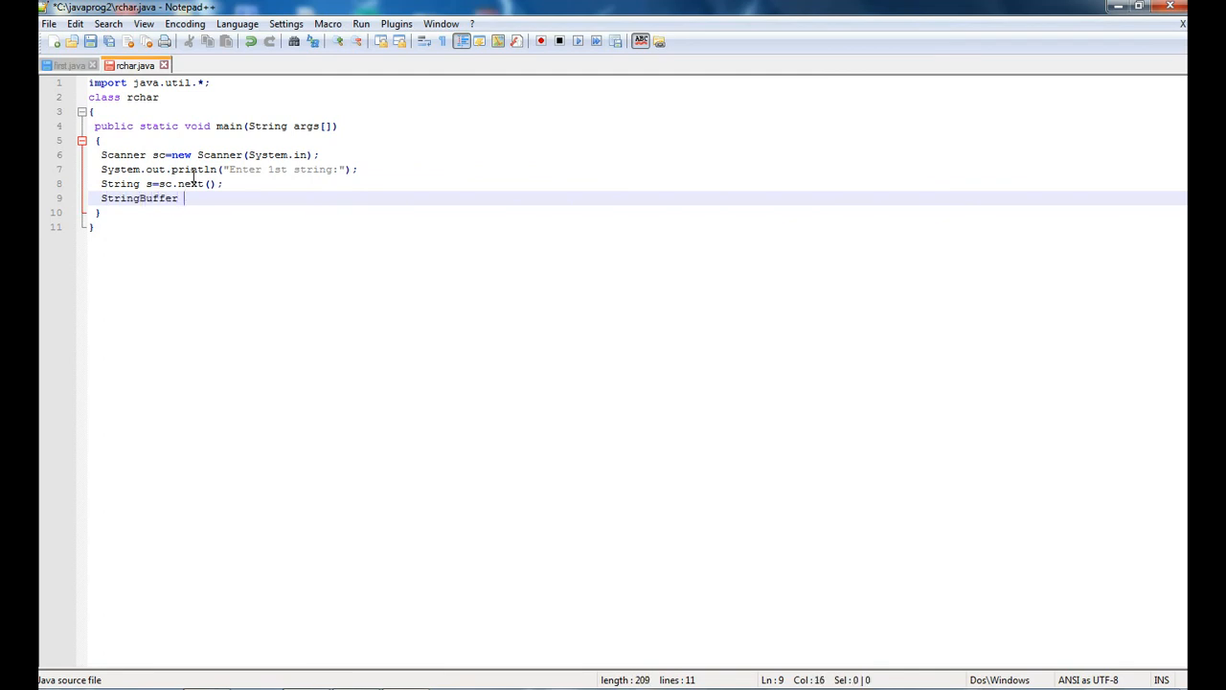
pyautogui.write('sb=')
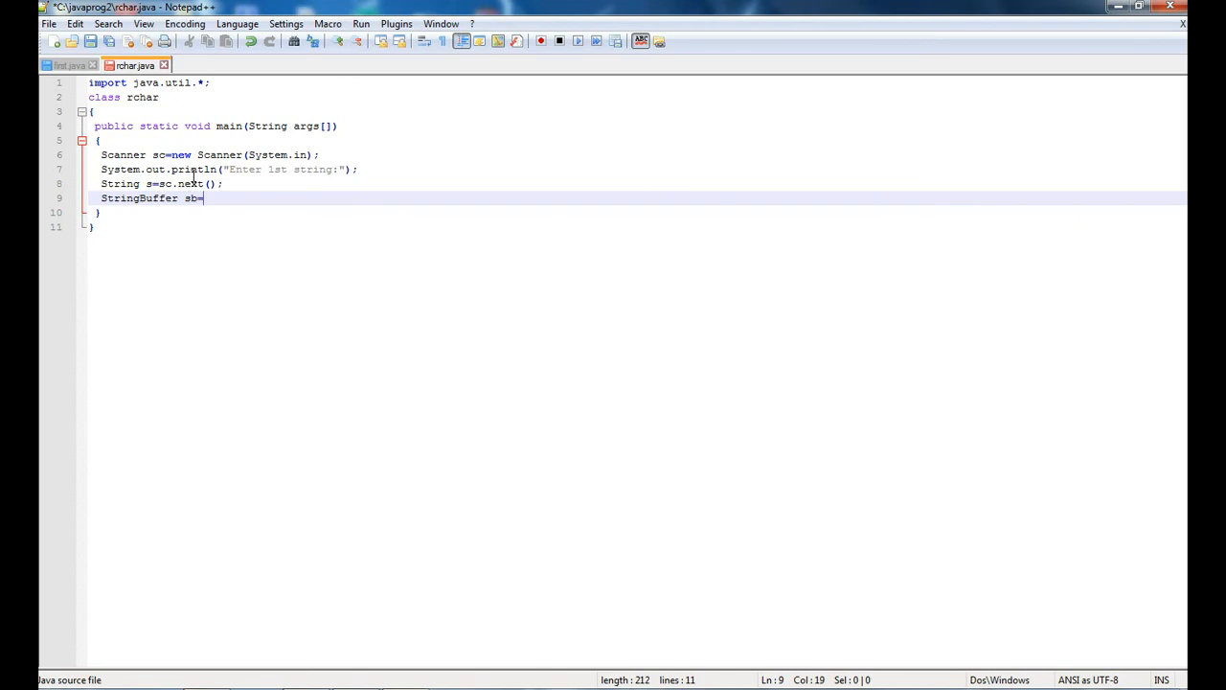
pyautogui.write('new S')
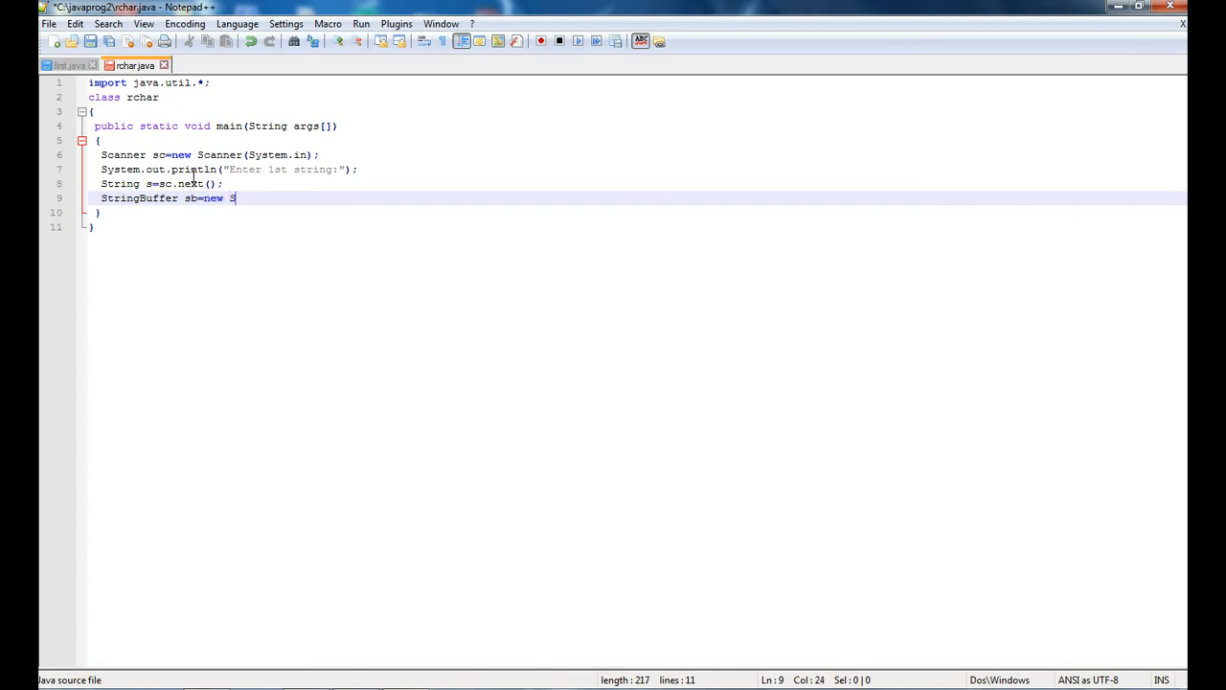
pyautogui.write('tringBu')
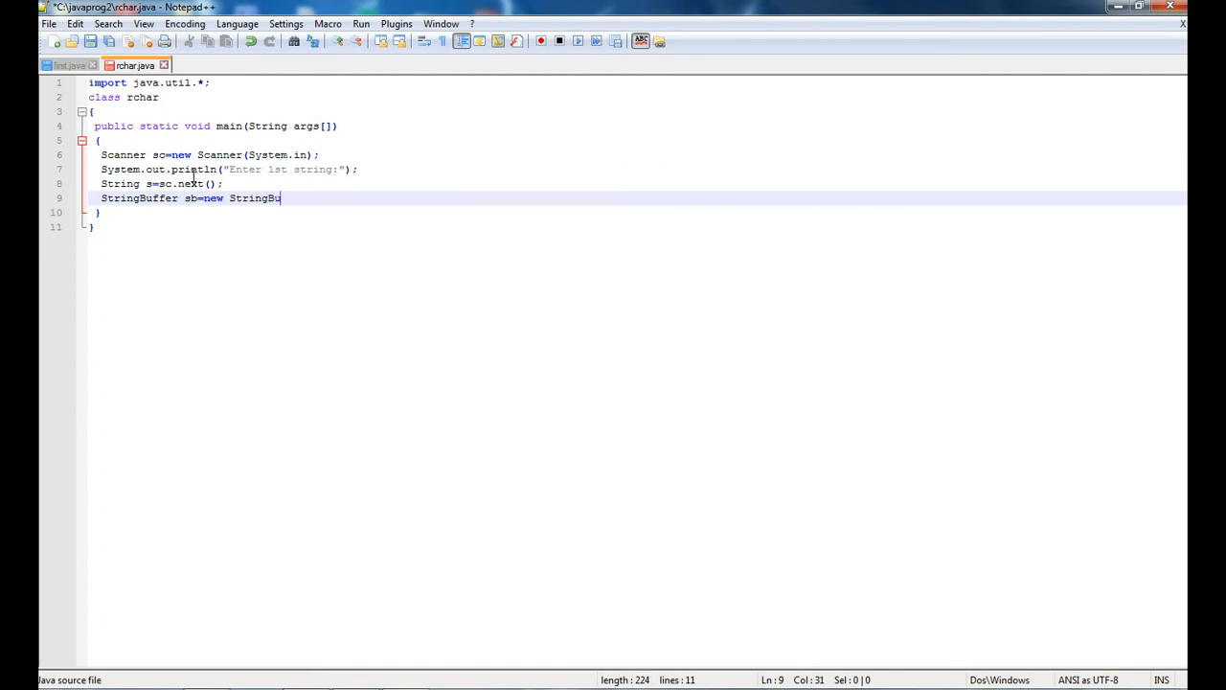
pyautogui.write('ffer();')
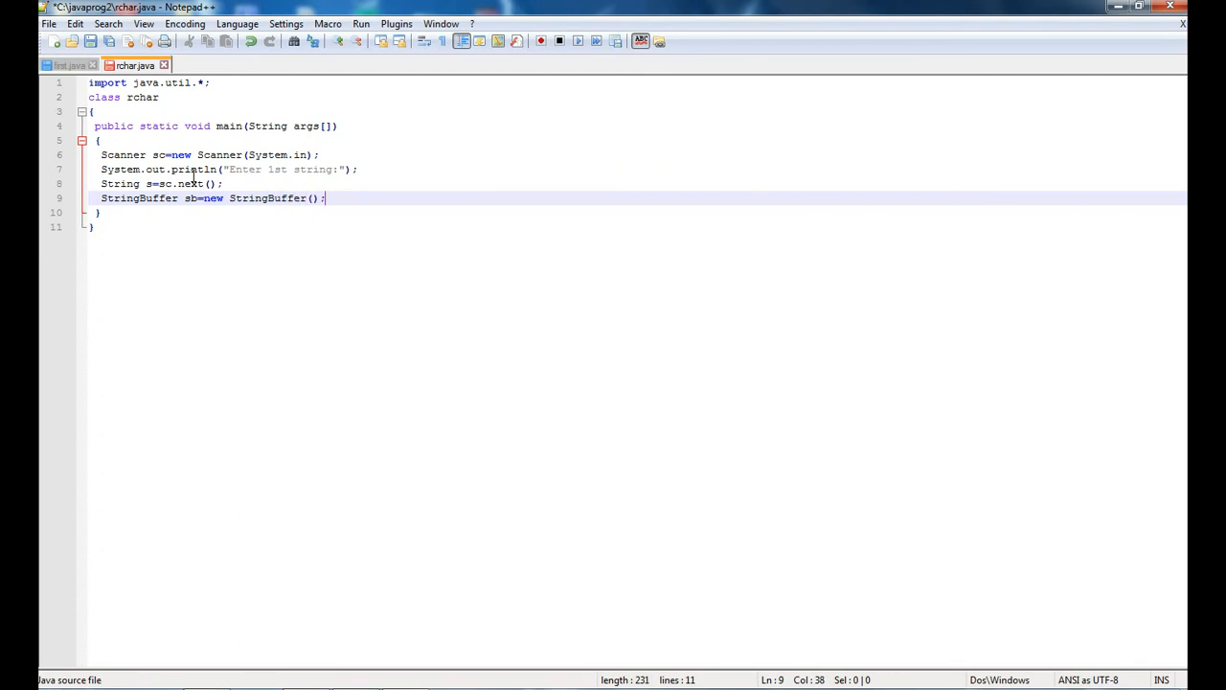
pyautogui.write('s')
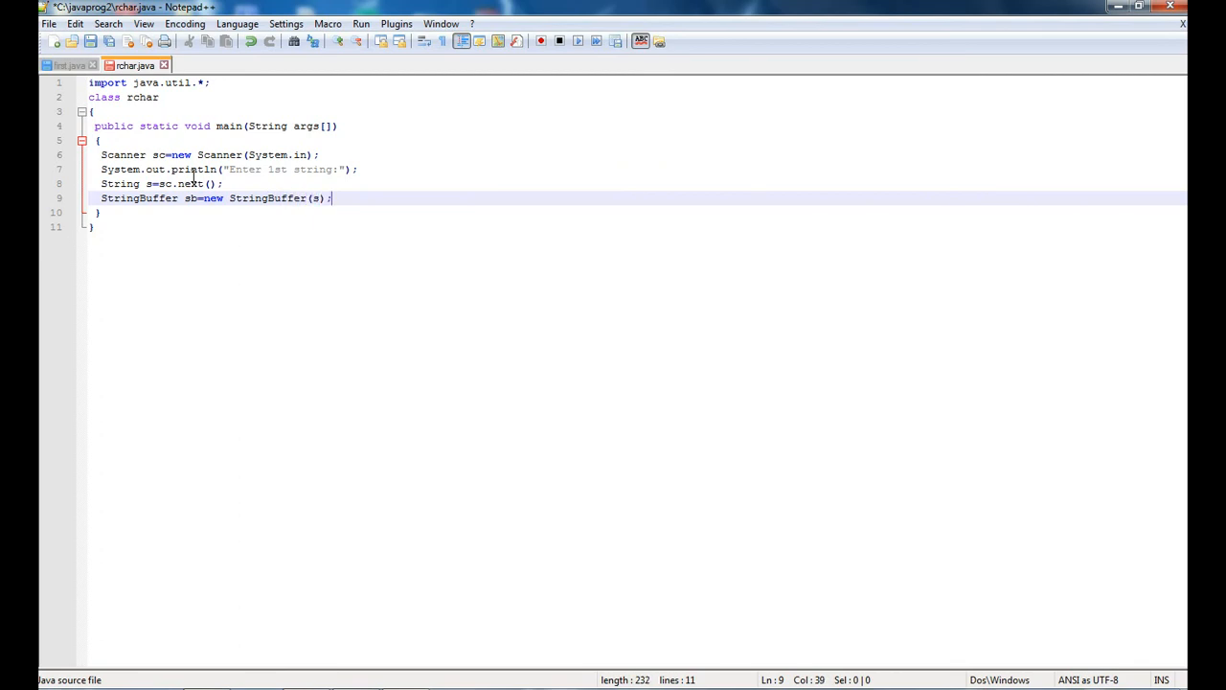
pyautogui.press('Return')
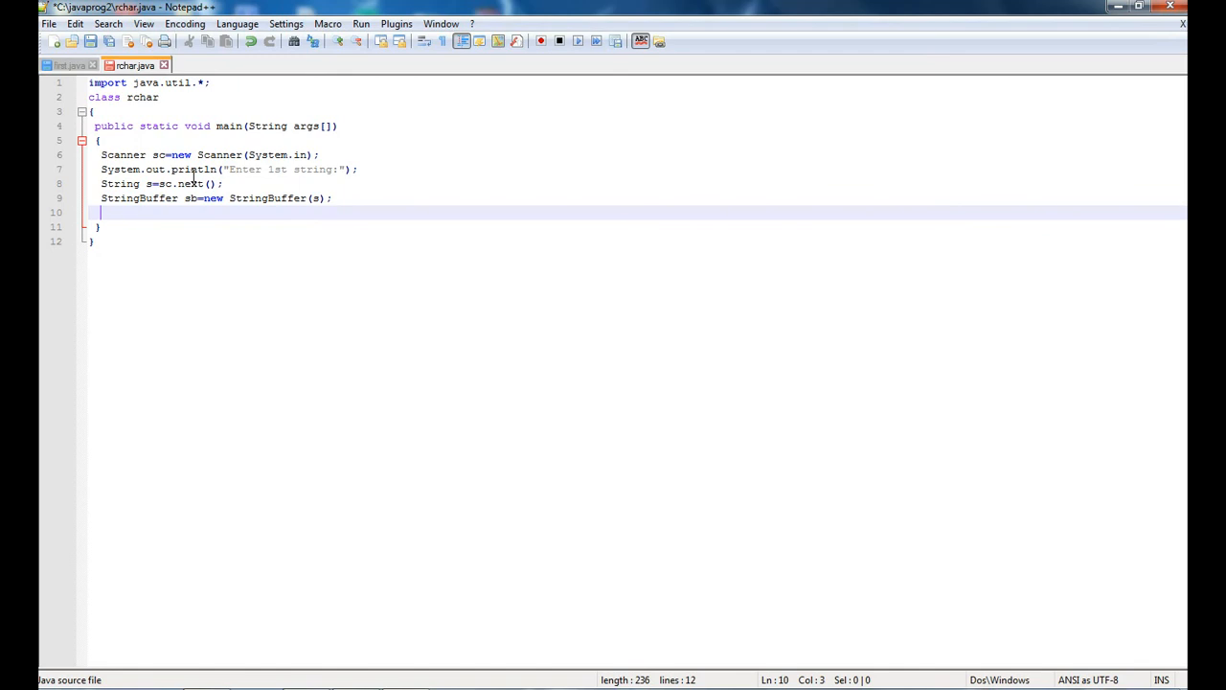
# Write sb.delete(1,2); to remove the character at index 1 of sb.
pyautogui.write('sb')
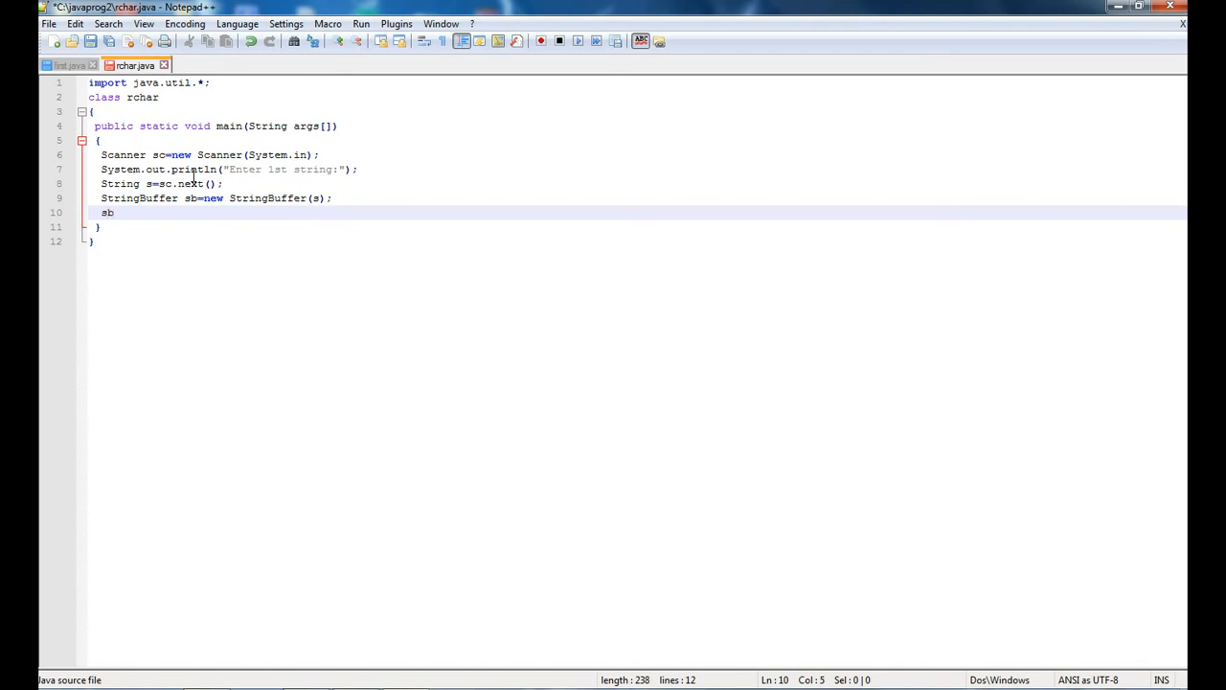
pyautogui.write('.dele')
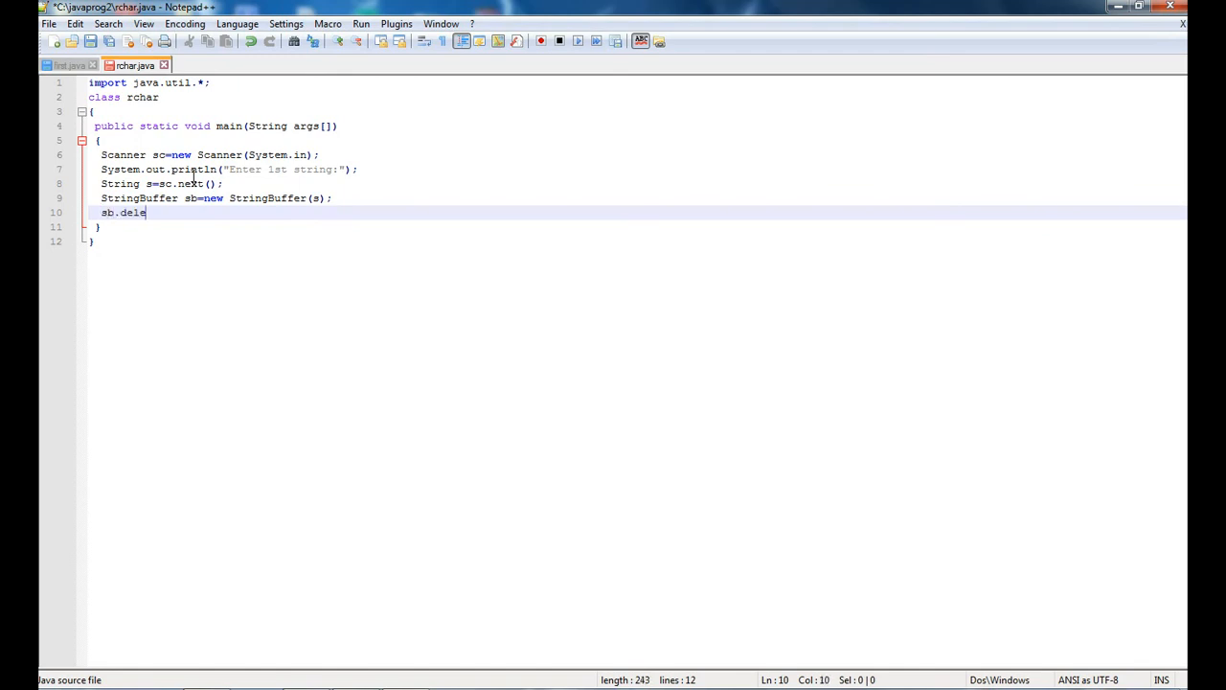
pyautogui.write('te()')
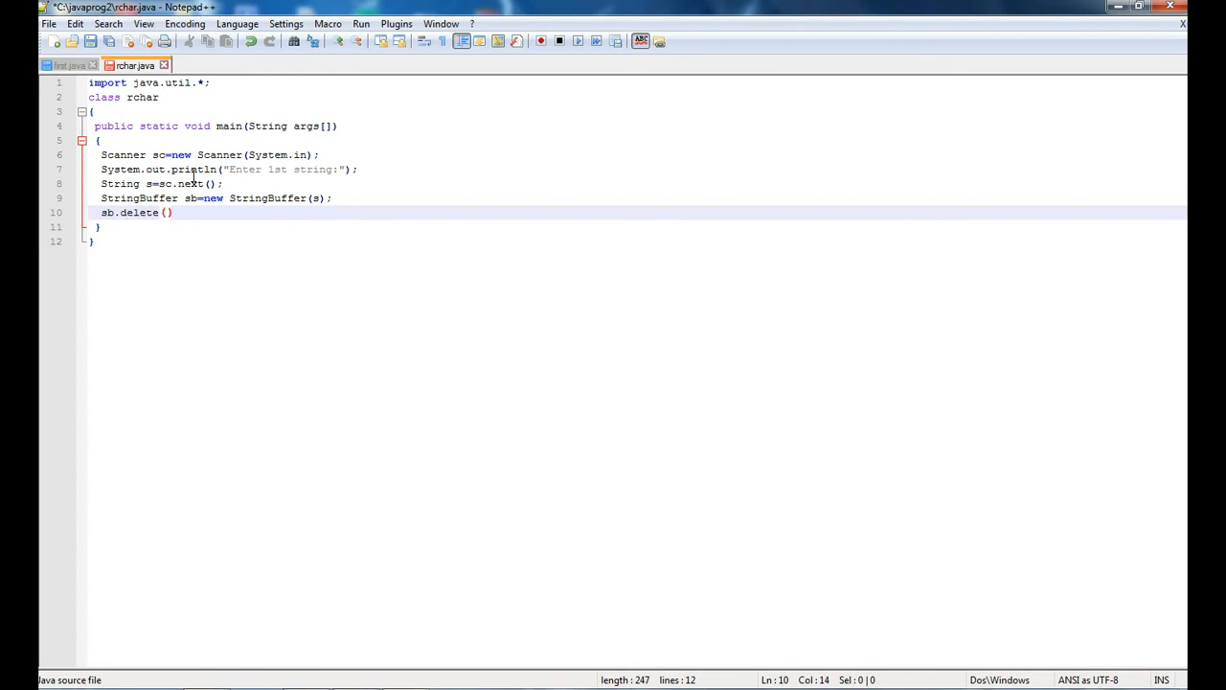
pyautogui.write(';')
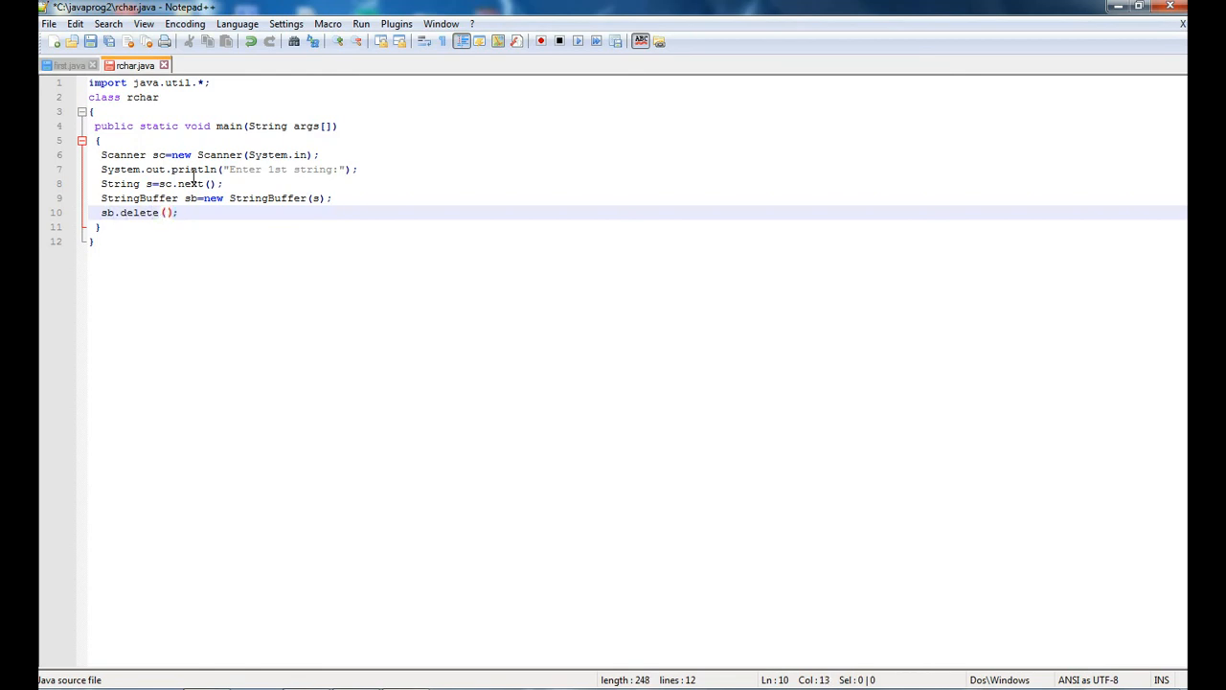
pyautogui.write('0')
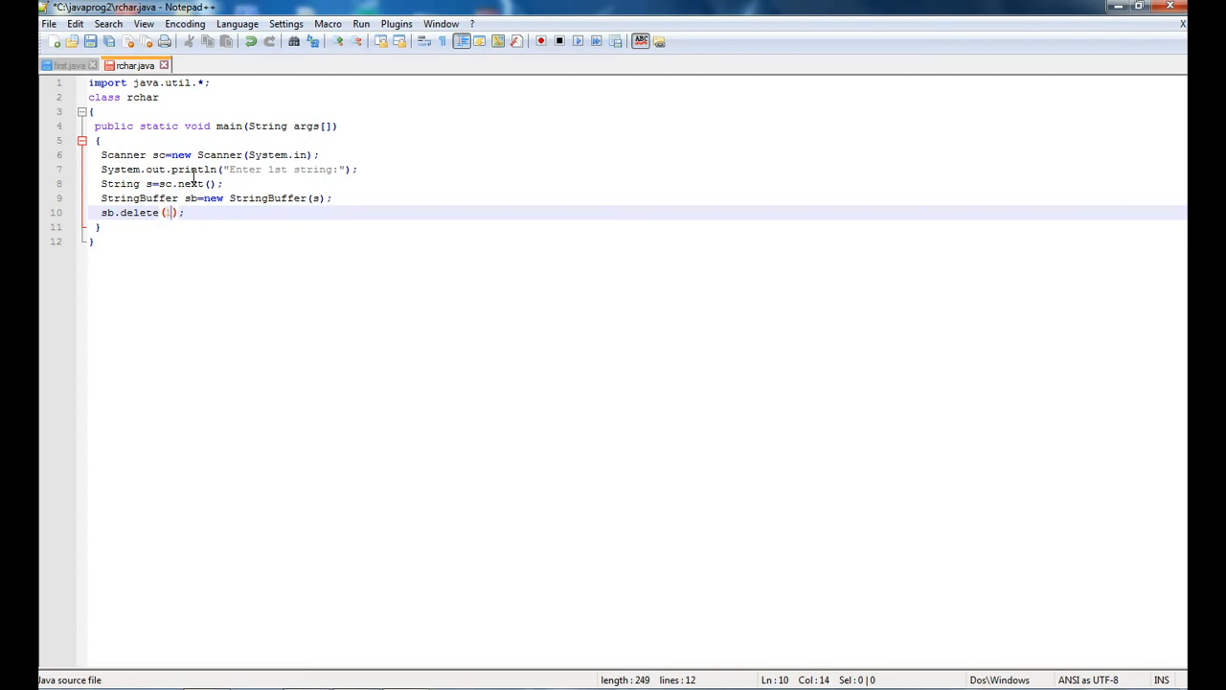
pyautogui.write(',')
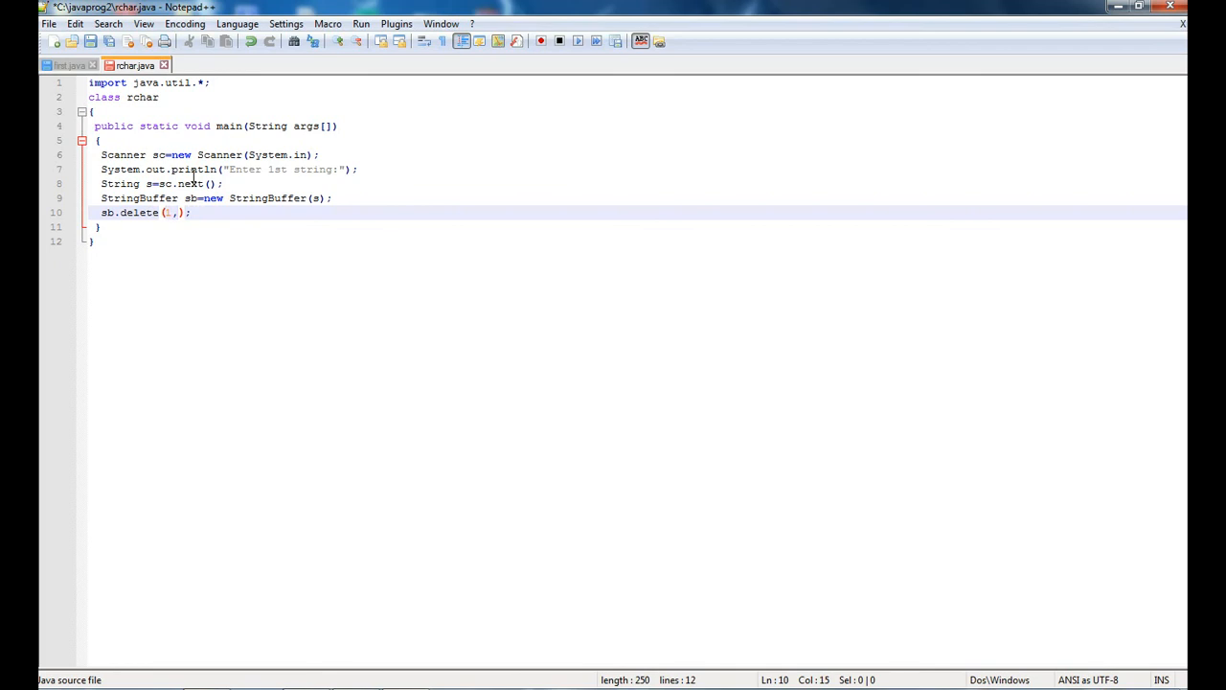
pyautogui.write('2')
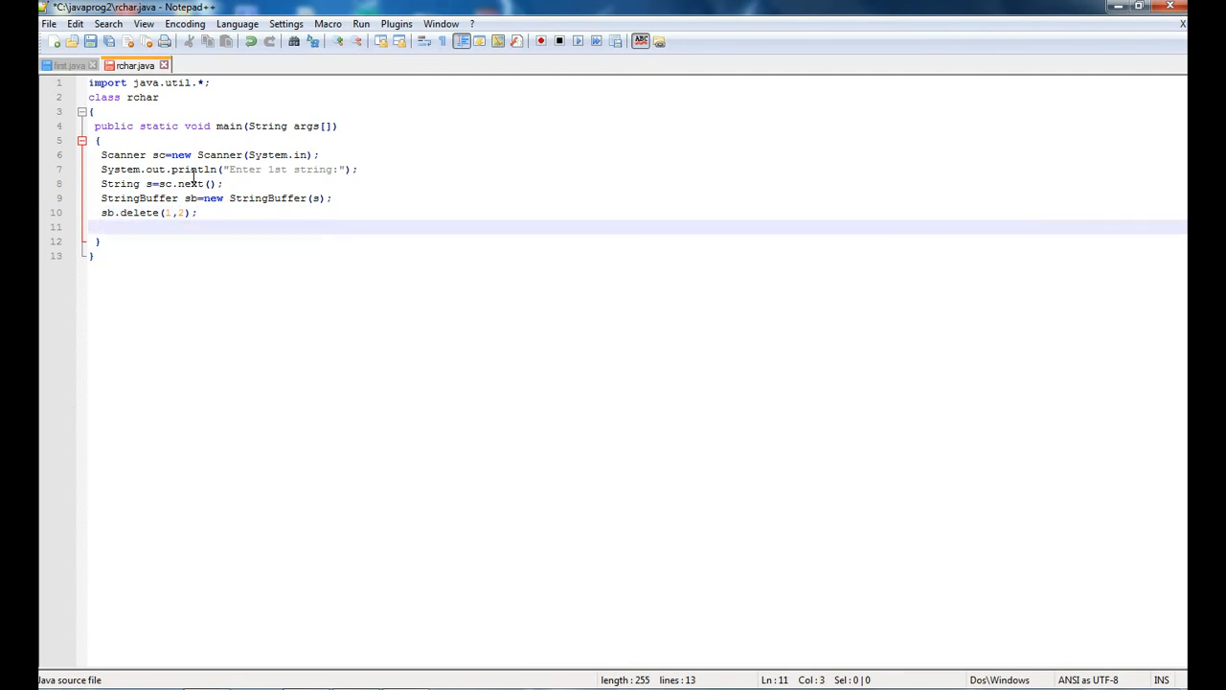
# Complete line 11 as System.out.println("New String = "+sb);.
pyautogui.write('Syste')
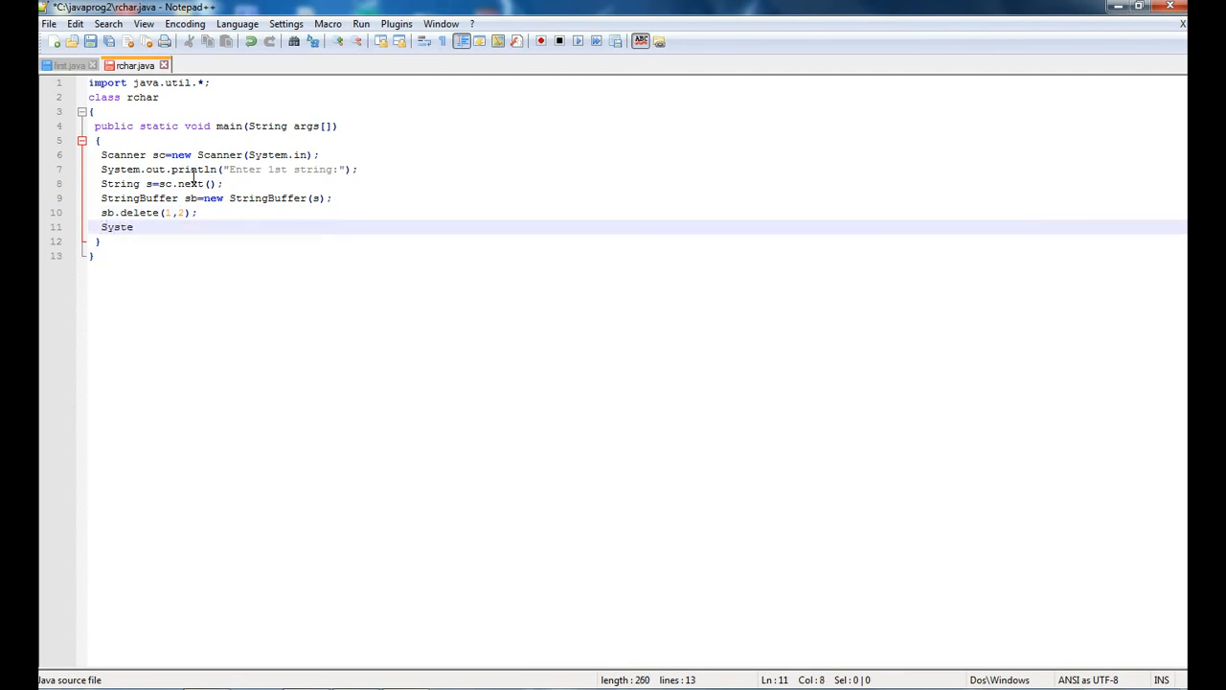
pyautogui.write('m.out')
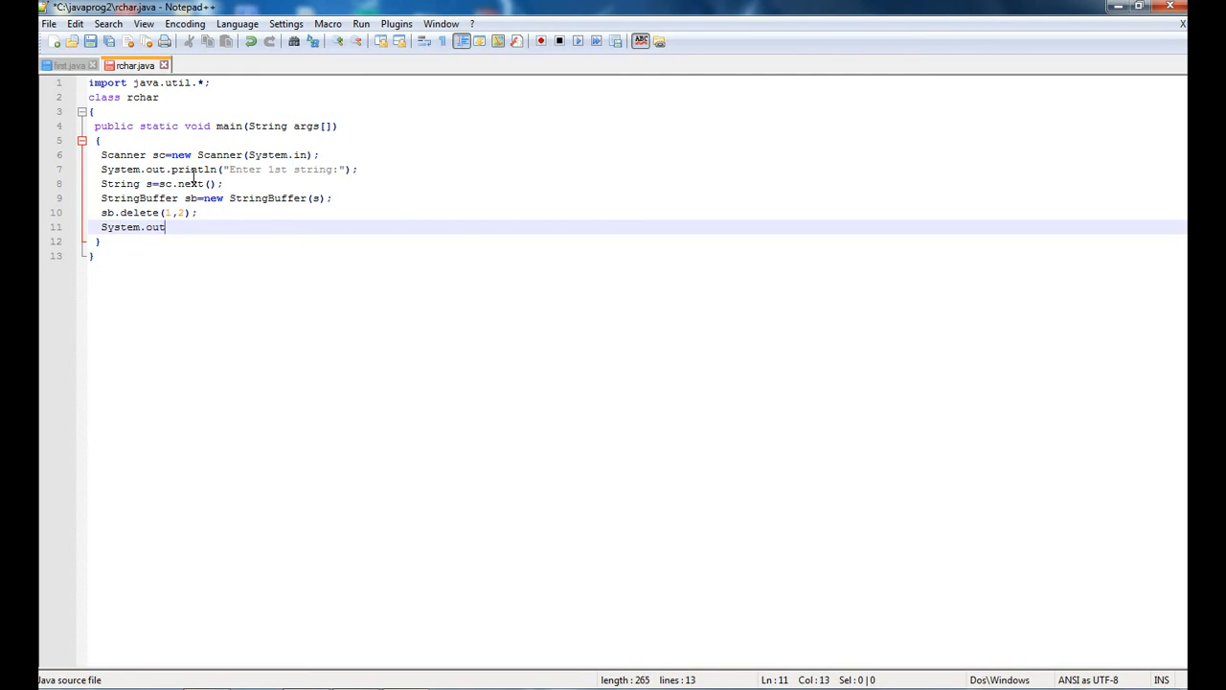
pyautogui.write('.println')
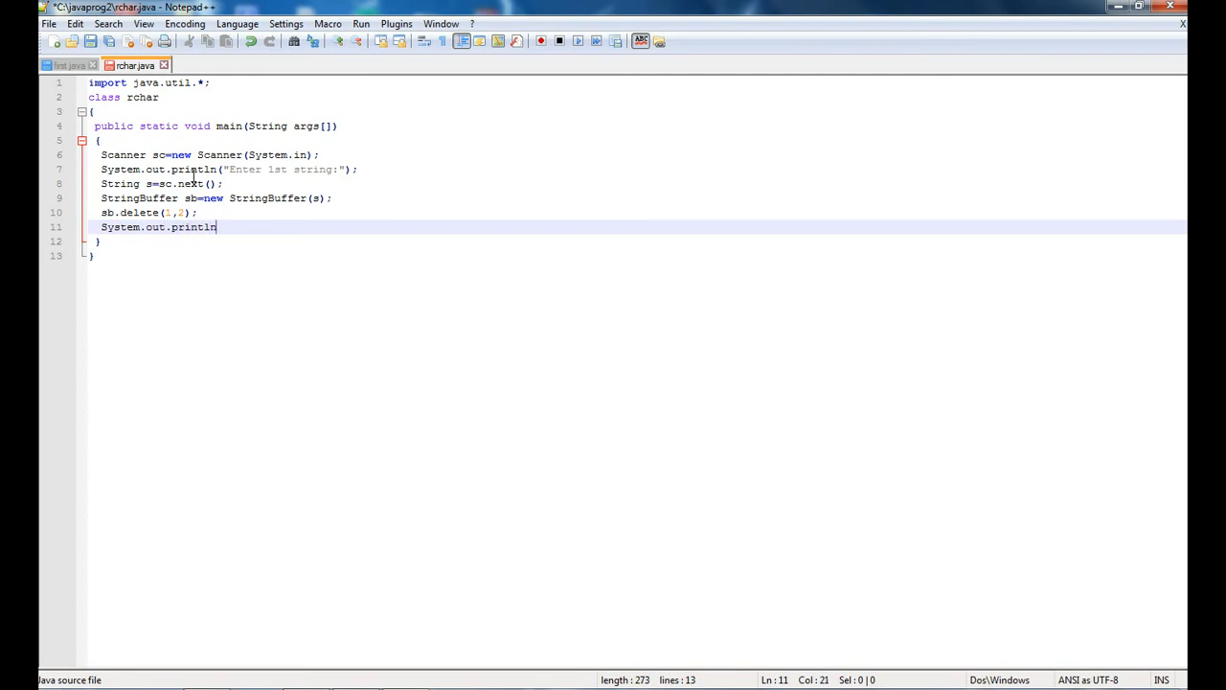
pyautogui.write('("")')
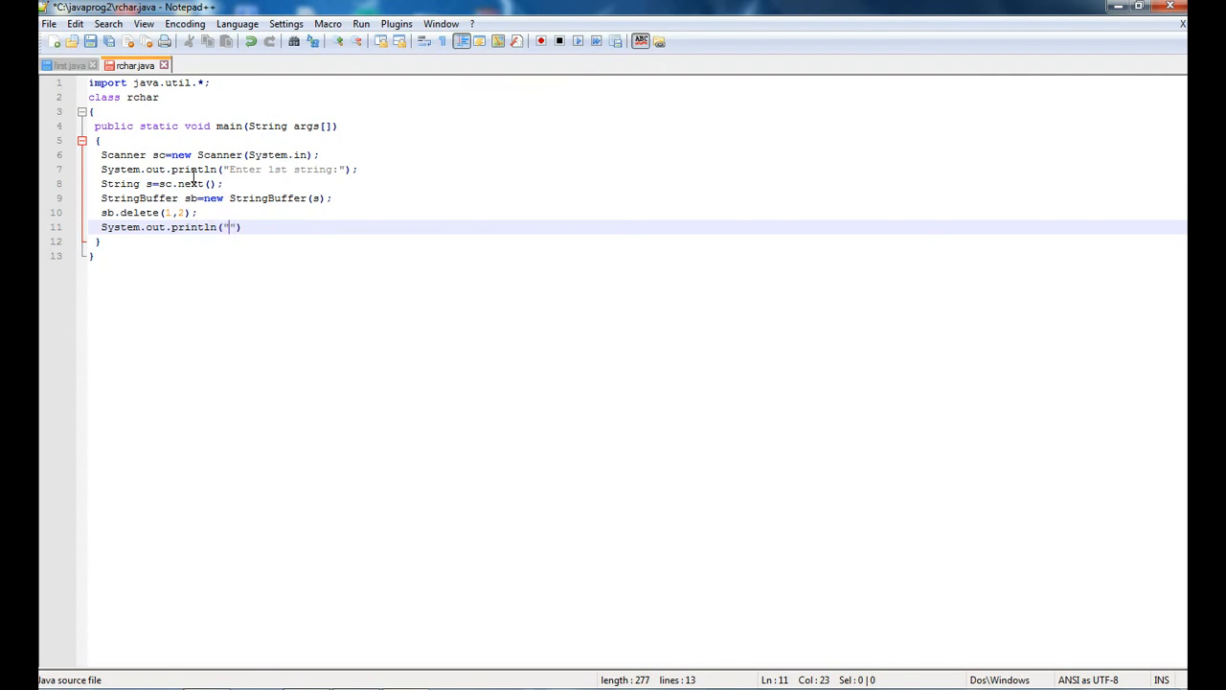
pyautogui.write('Strip')
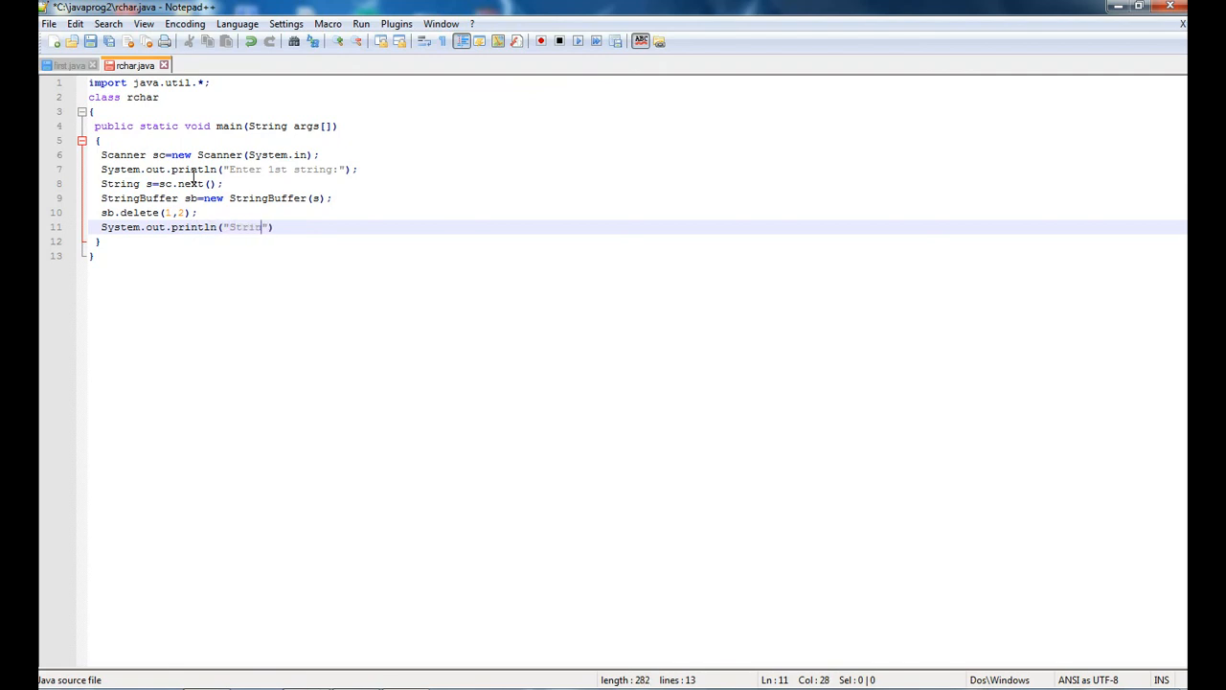
pyautogui.write('g')
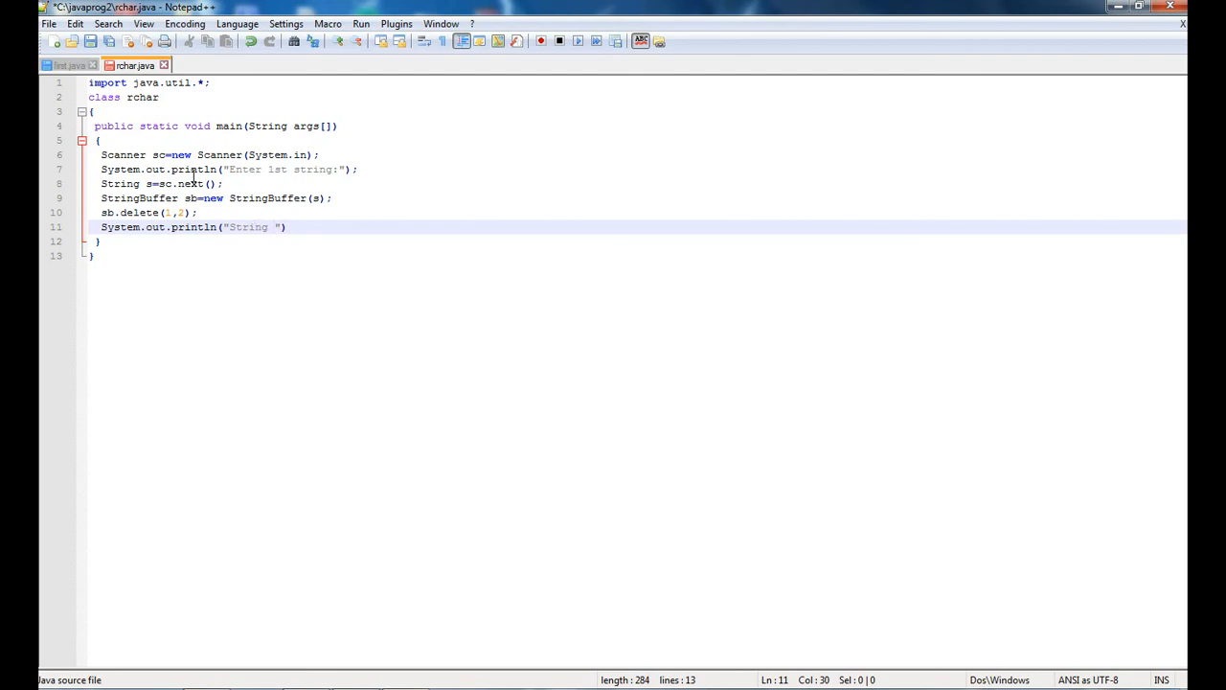
pyautogui.write('=')
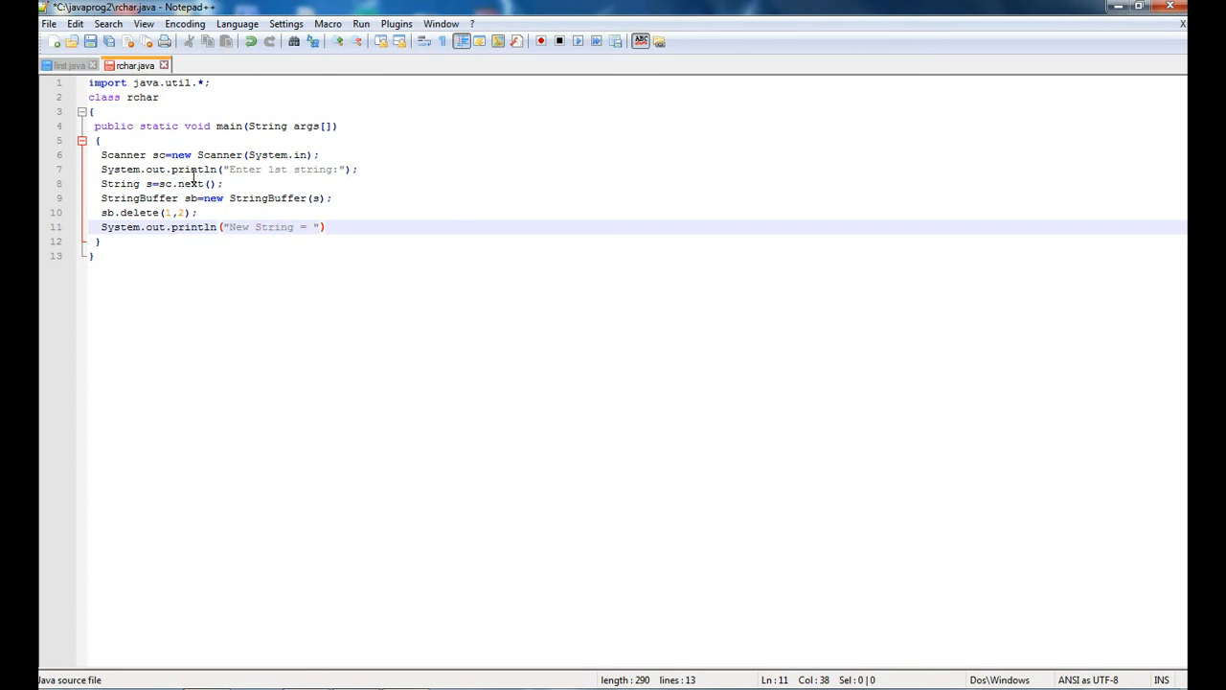
pyautogui.write('+')
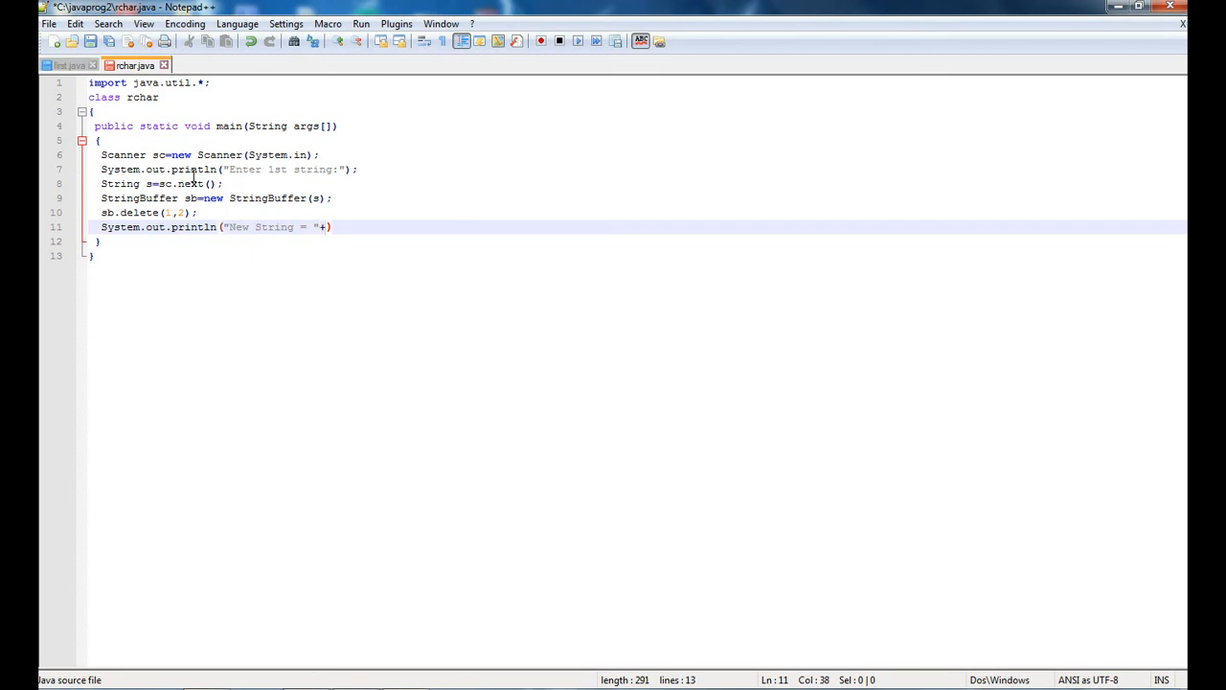
pyautogui.write('sb)')
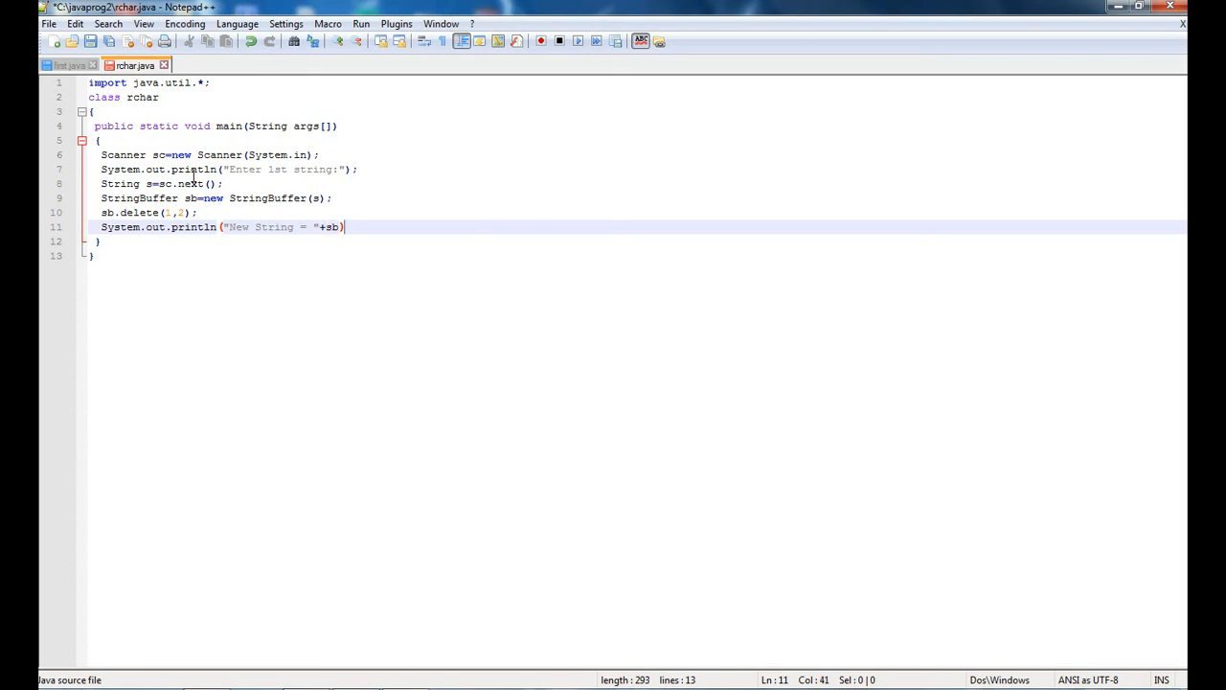
pyautogui.write(';')
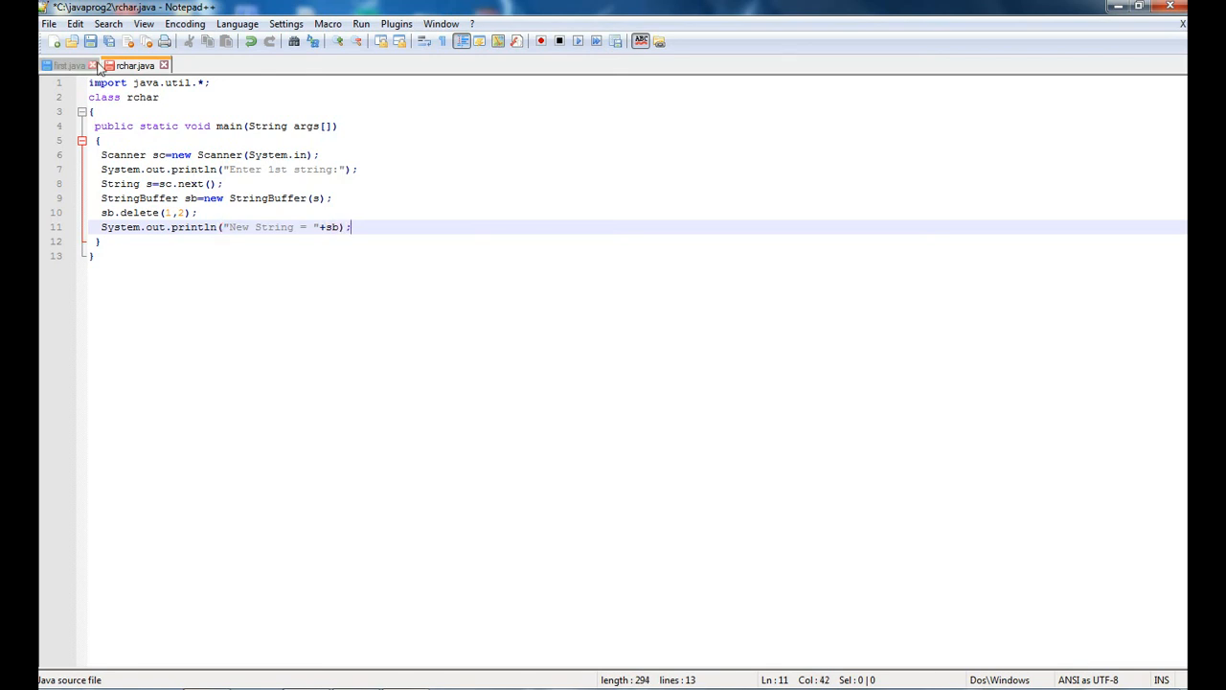
# Append the comment //abc to the sb.delete line and save rchar.java.
pyautogui.click(277, 211)
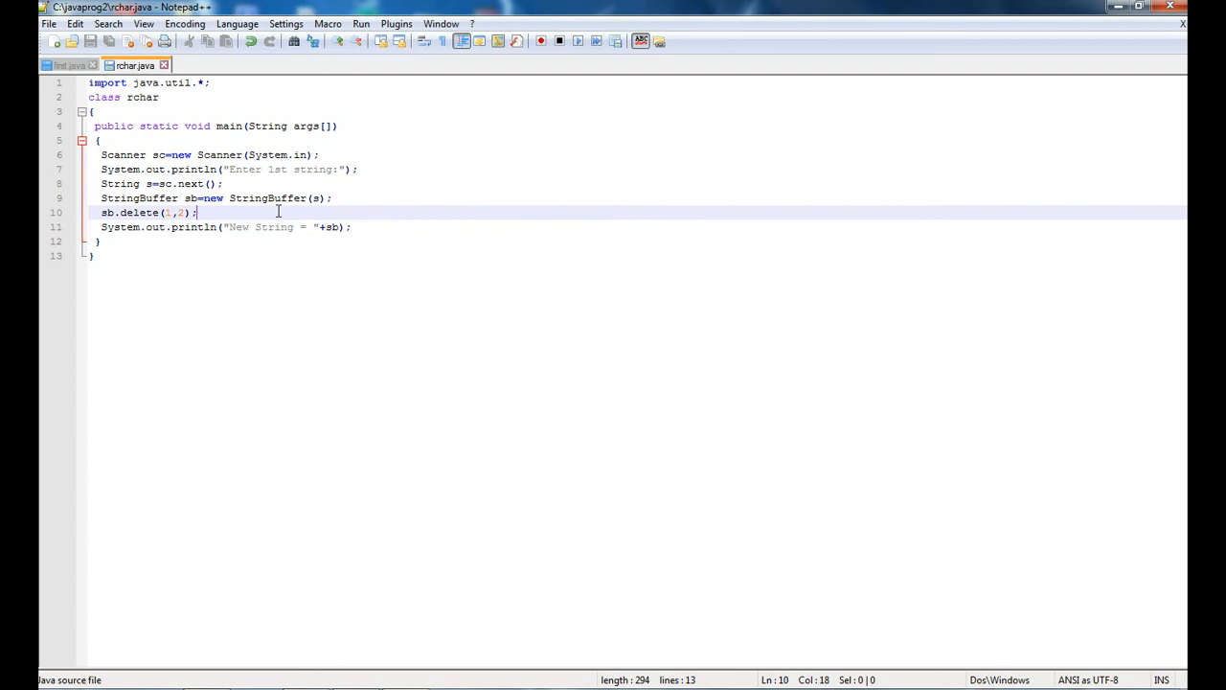
pyautogui.write('//')
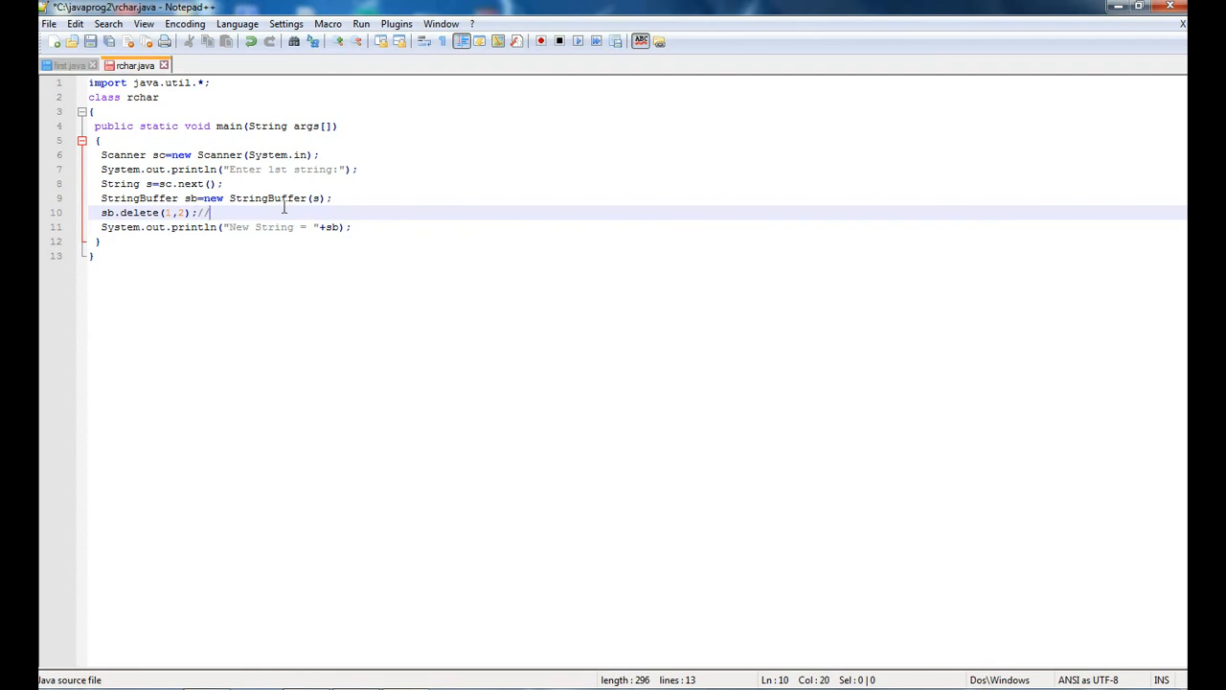
pyautogui.write('abc')
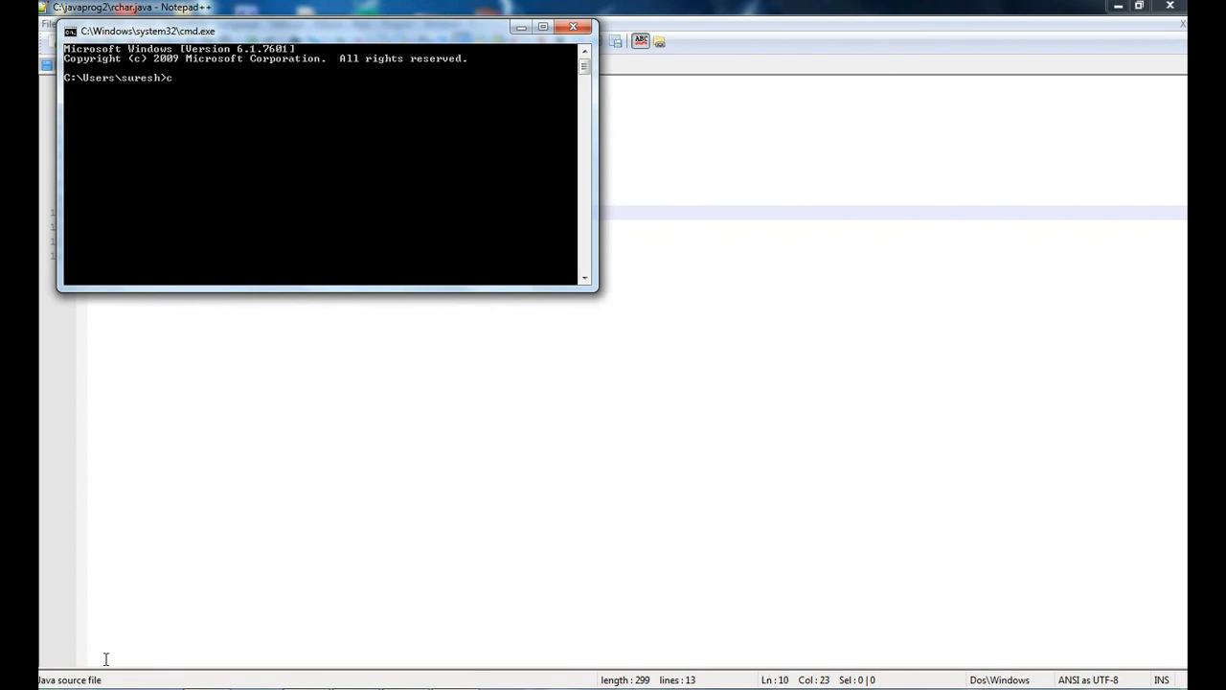
# Change the Command Prompt directory into C:\javaprog2.
pyautogui.write('d')
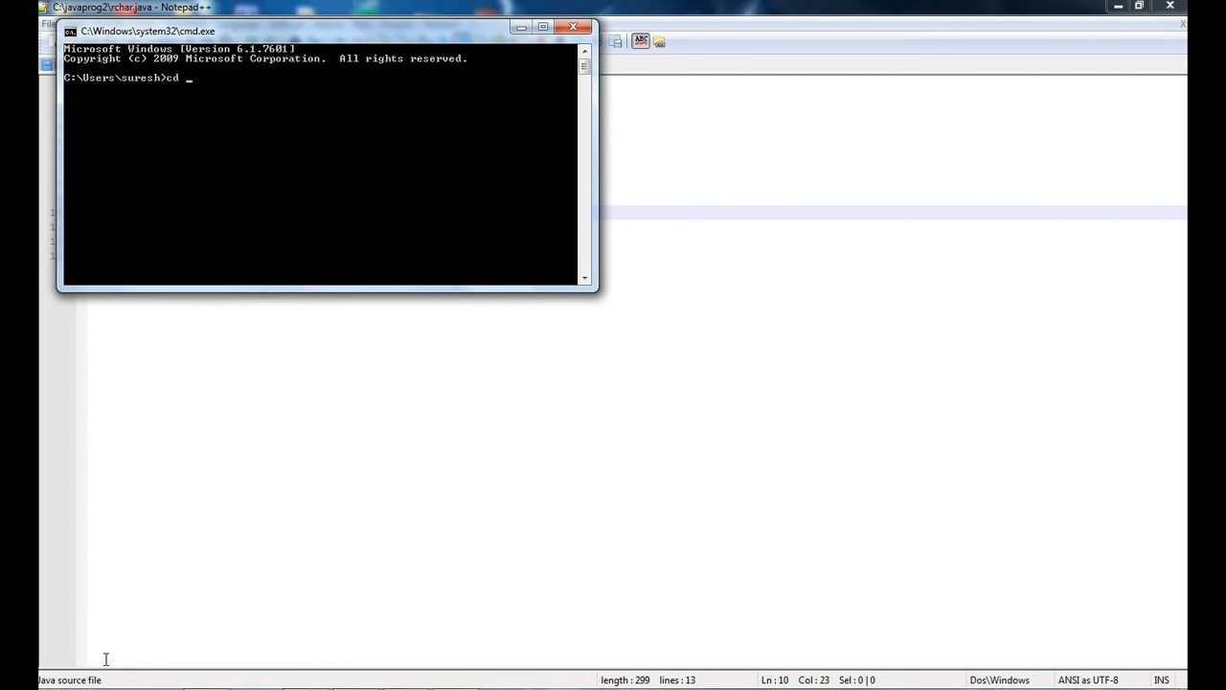
pyautogui.write('ja')
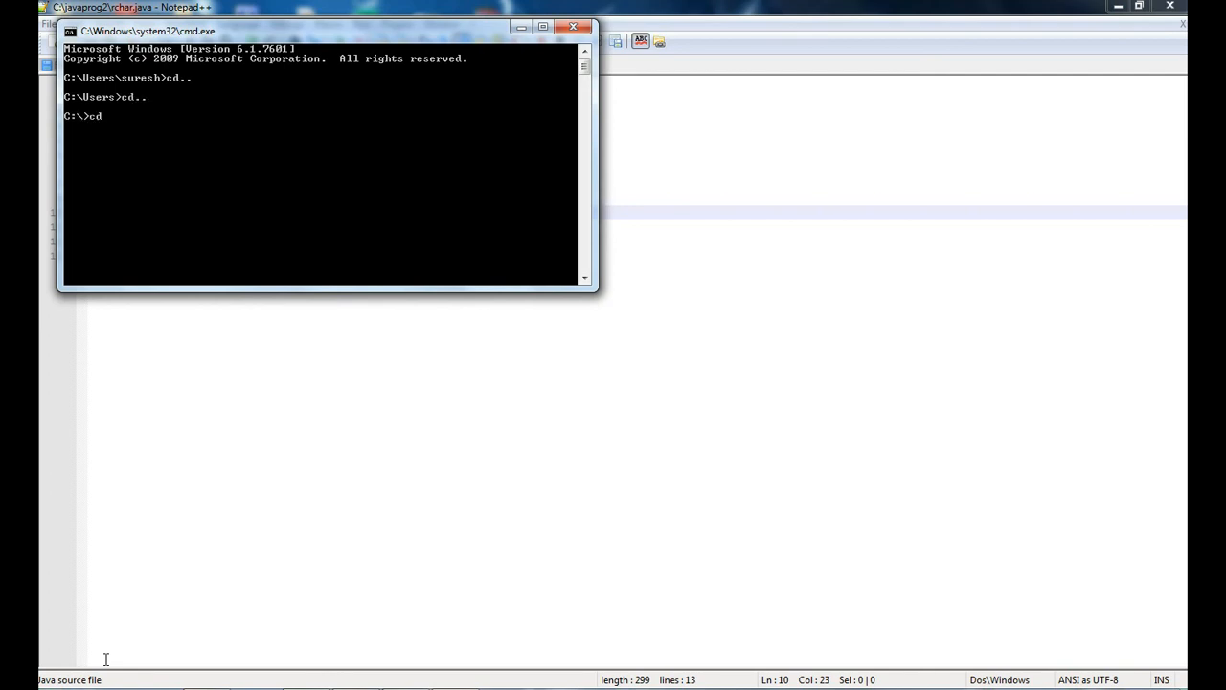
pyautogui.write('javaprog2')
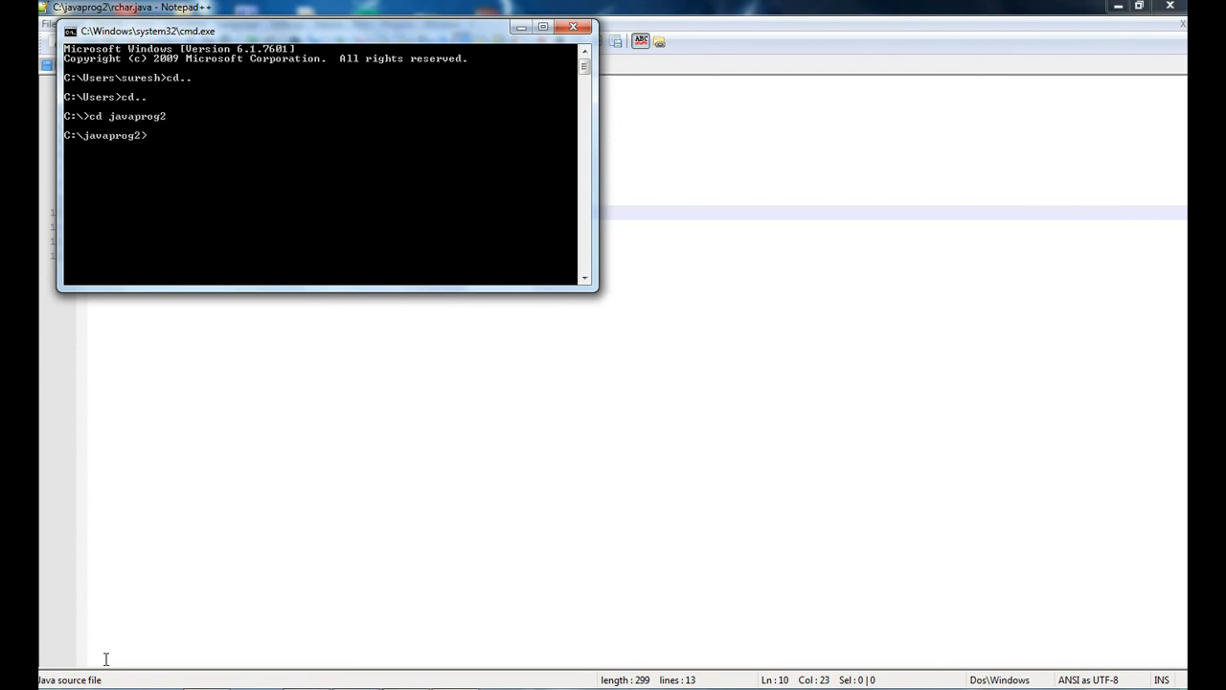
# Compile the program with javac rchar.java.
pyautogui.write('java')
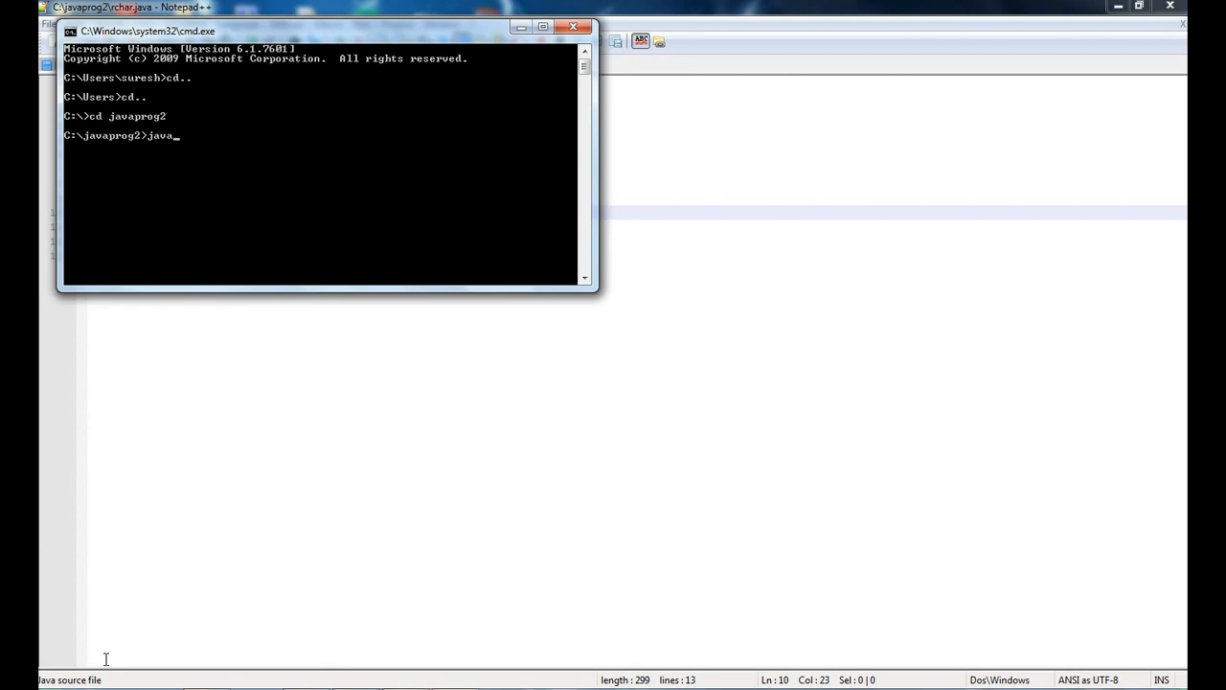
pyautogui.write('c')
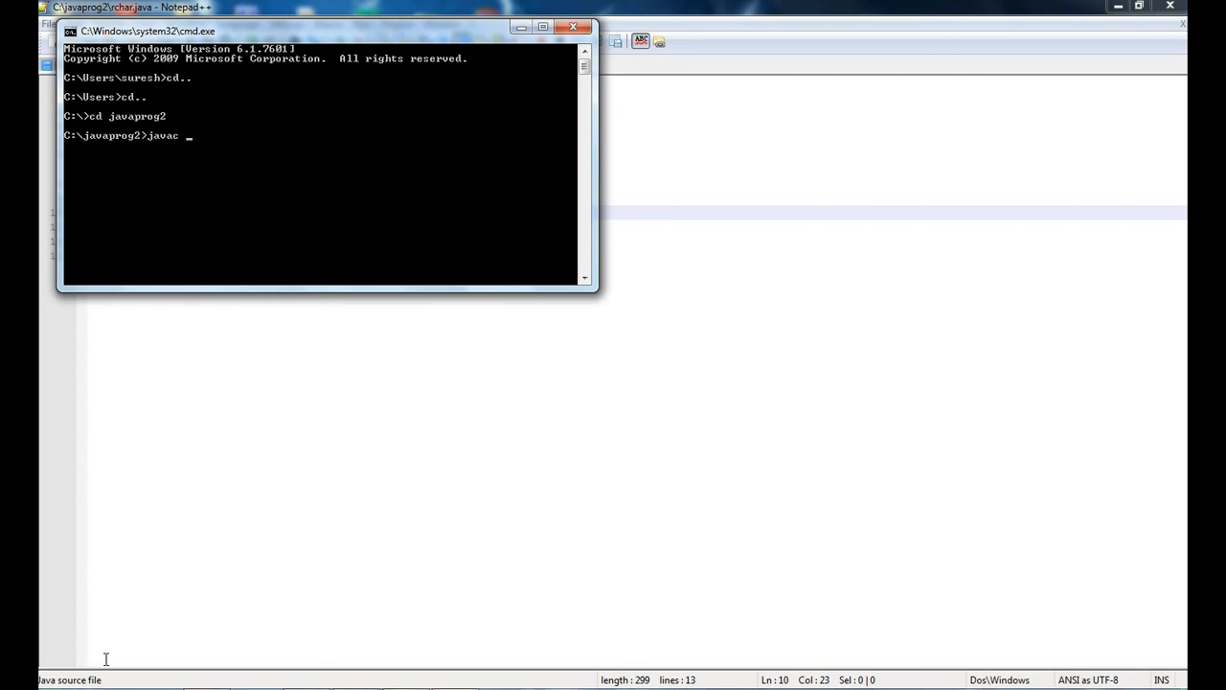
pyautogui.write('rchar')
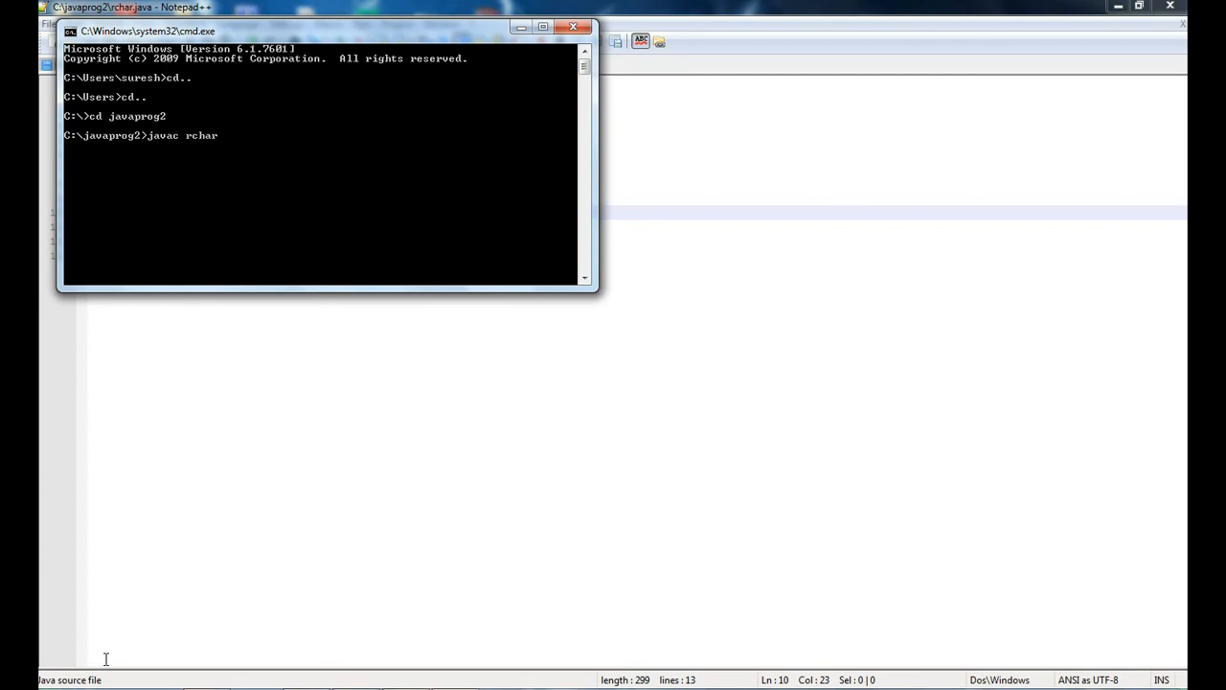
pyautogui.write('.java')
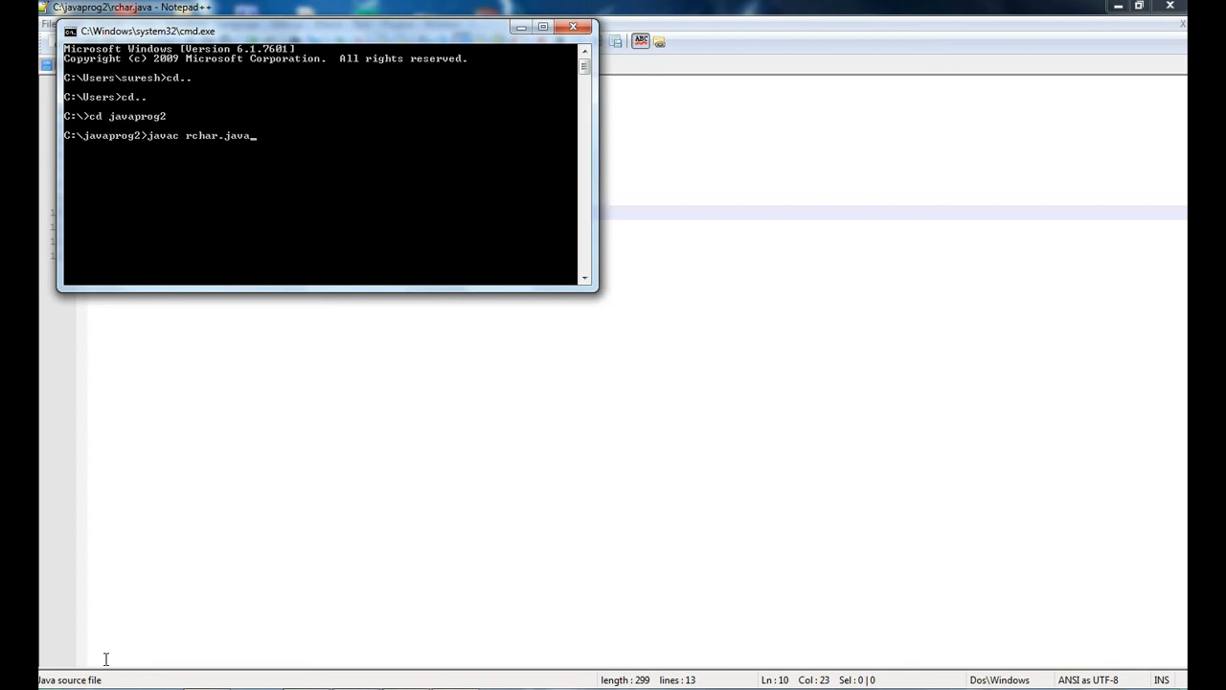
pyautogui.press('Return')
pyautogui.write('j')
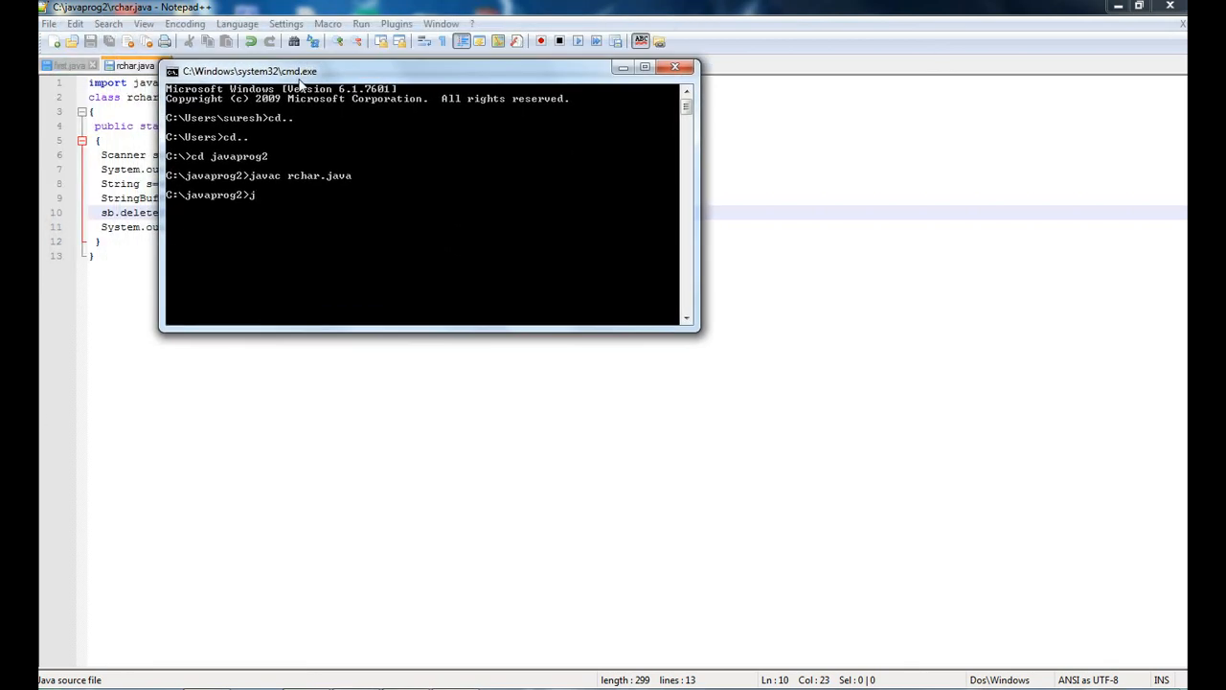
# Run java rchar and enter abc, producing New String = ac.
pyautogui.write('ava')
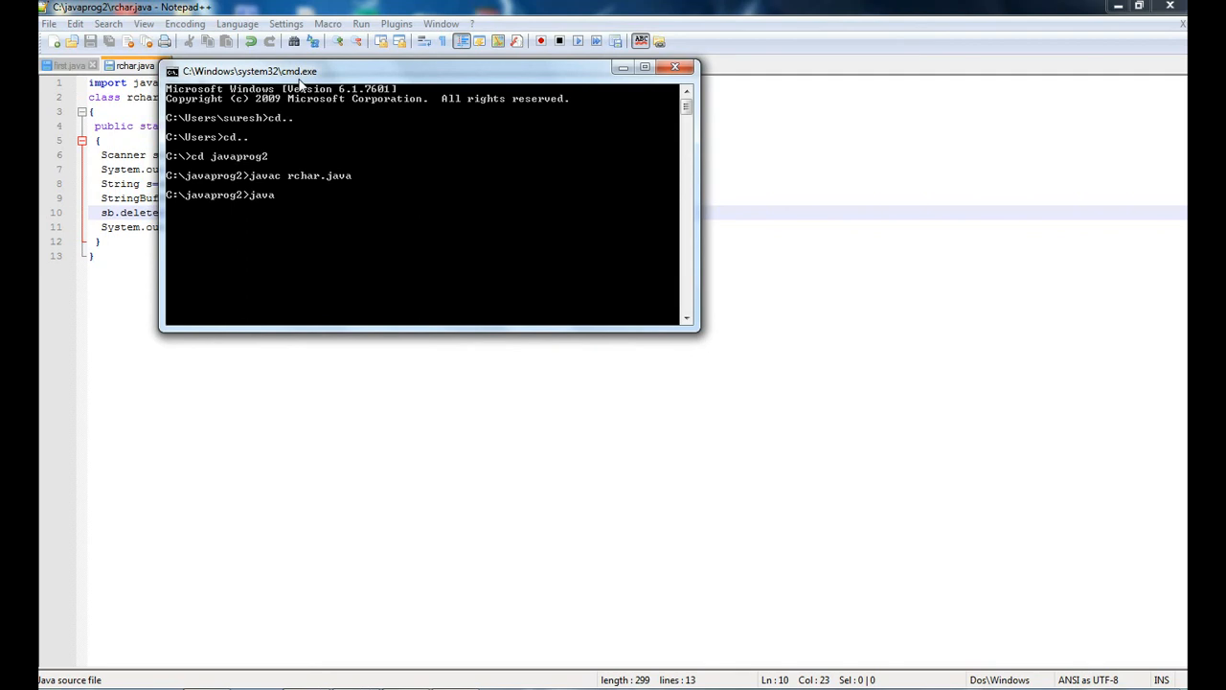
pyautogui.write('rchar')
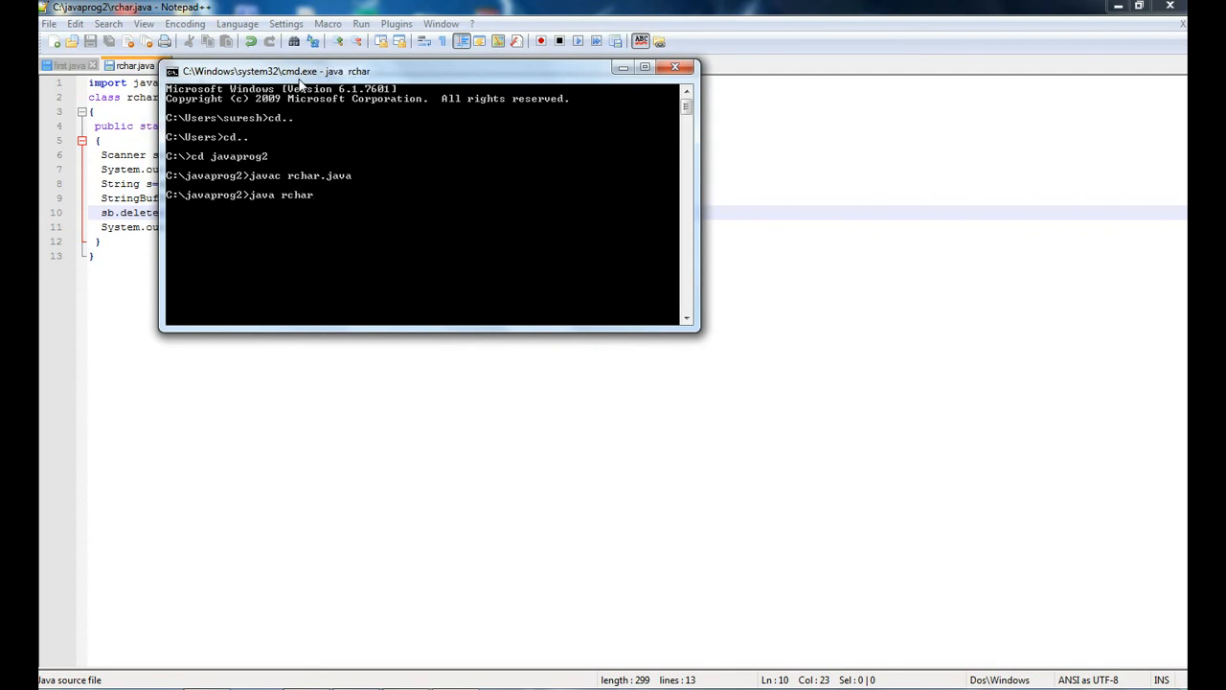
pyautogui.press('Return')
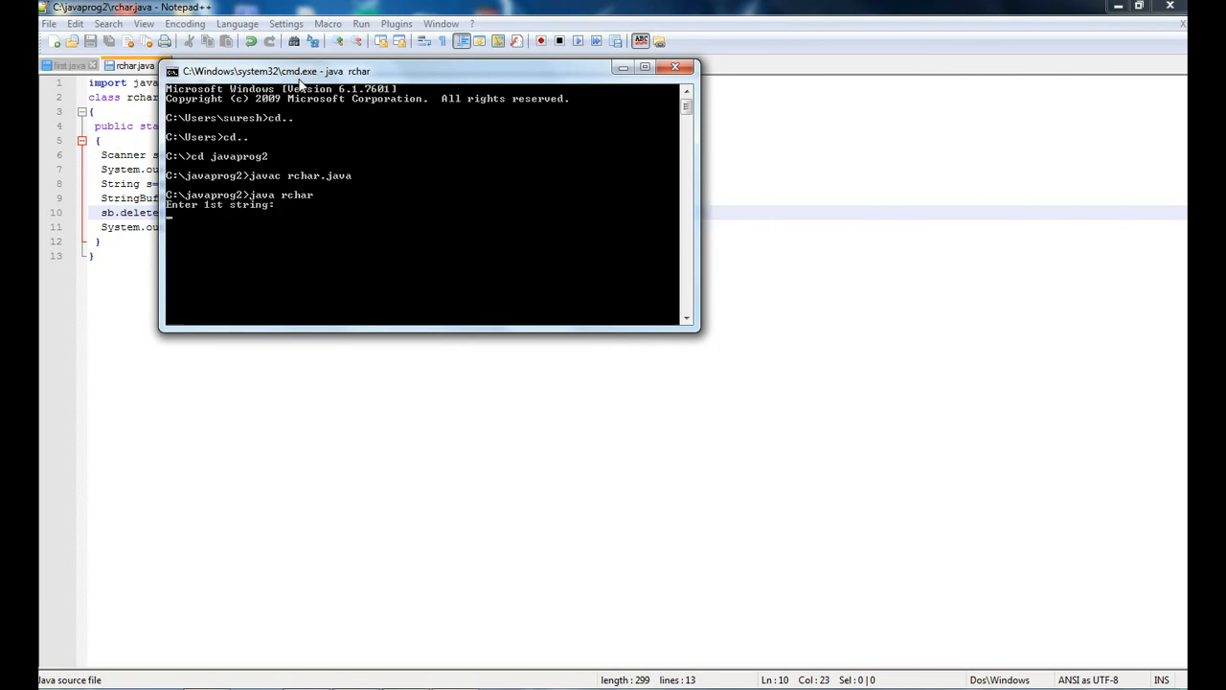
pyautogui.write('abc')
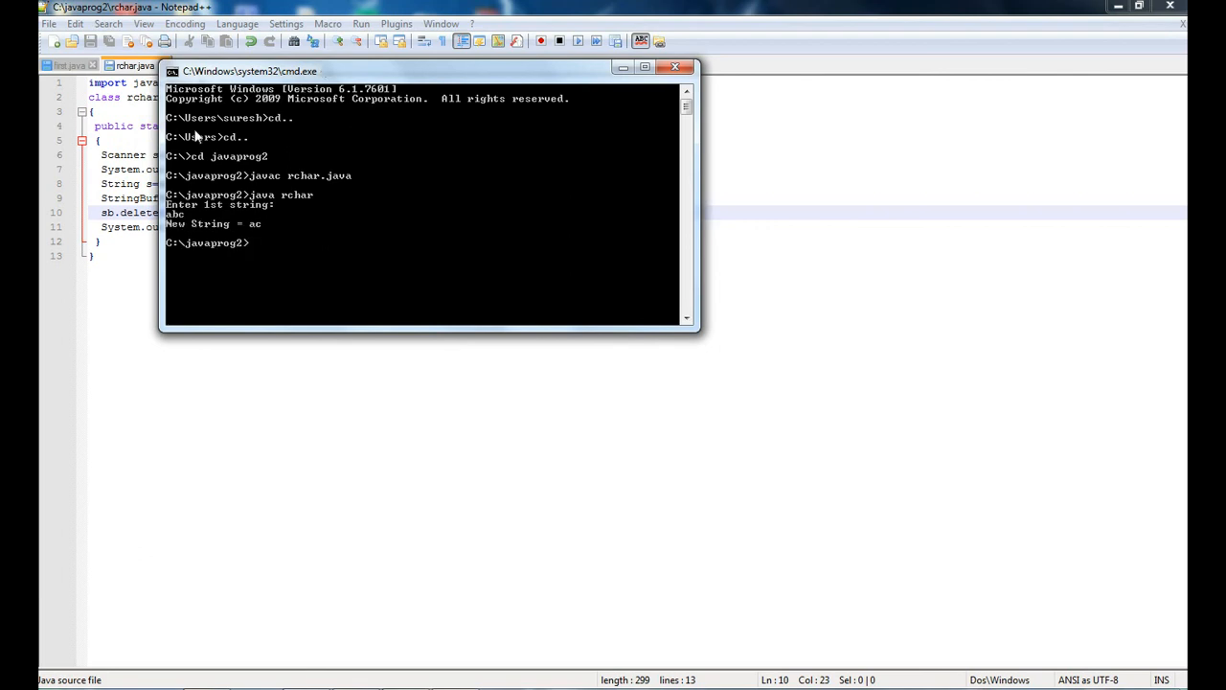
pyautogui.moveTo(338, 224)
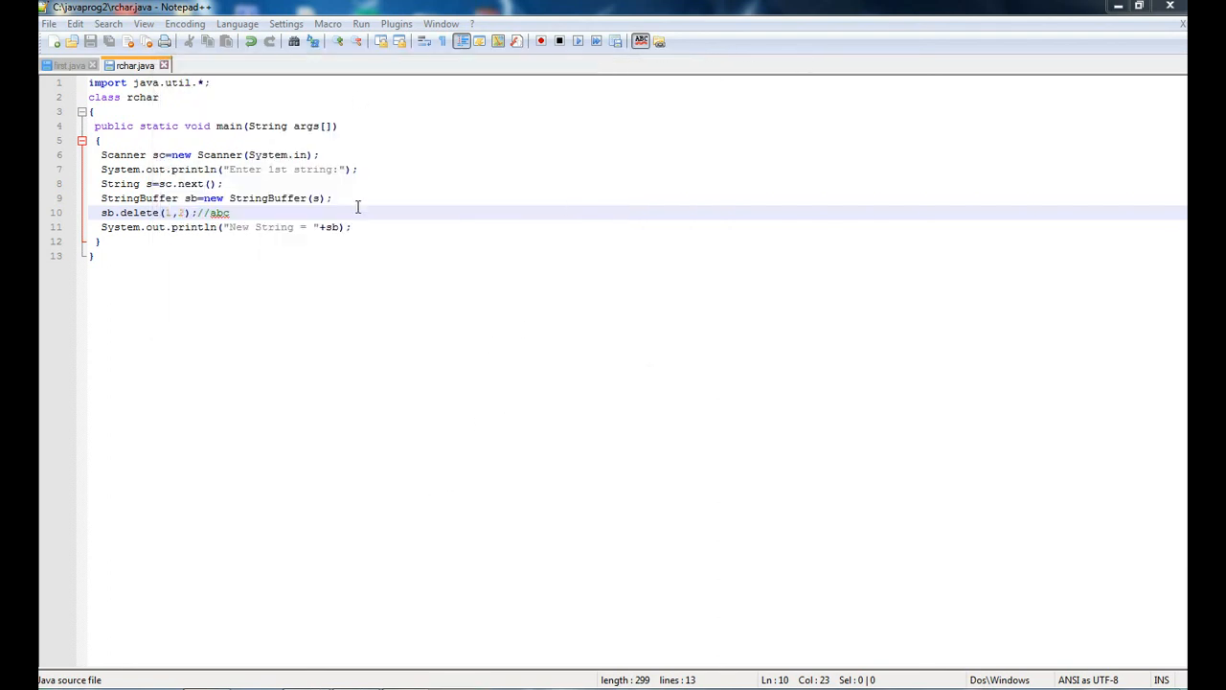
pyautogui.click(352, 227)
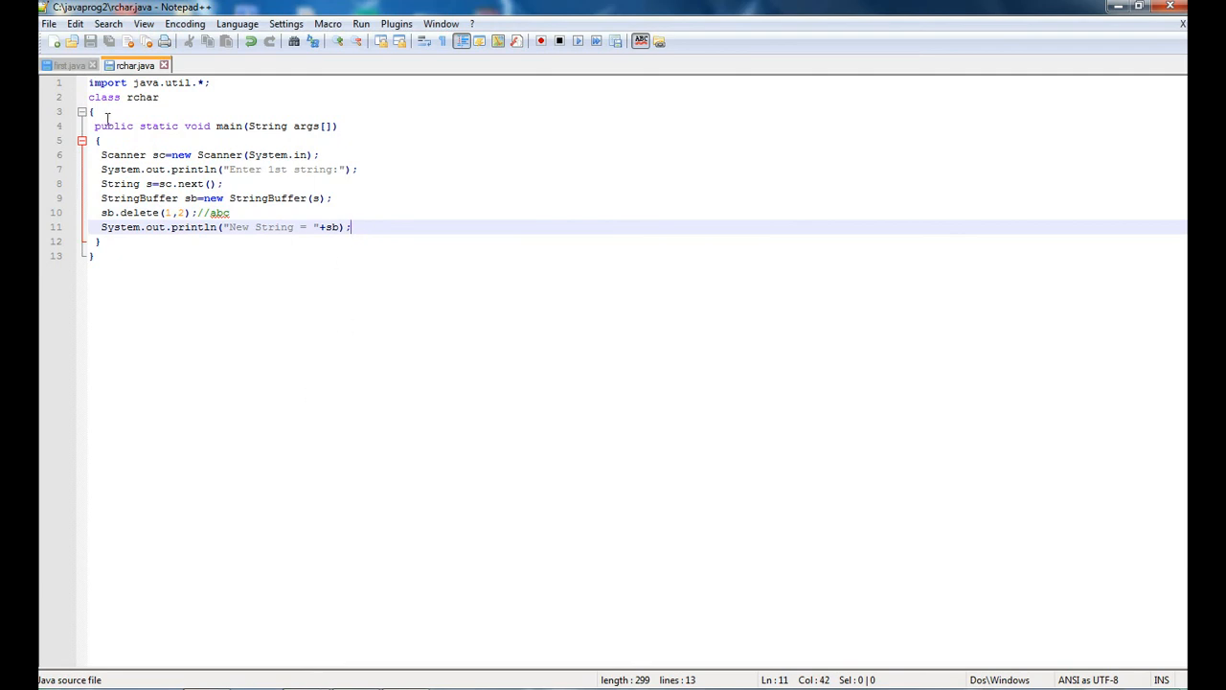
pyautogui.click(99, 241)
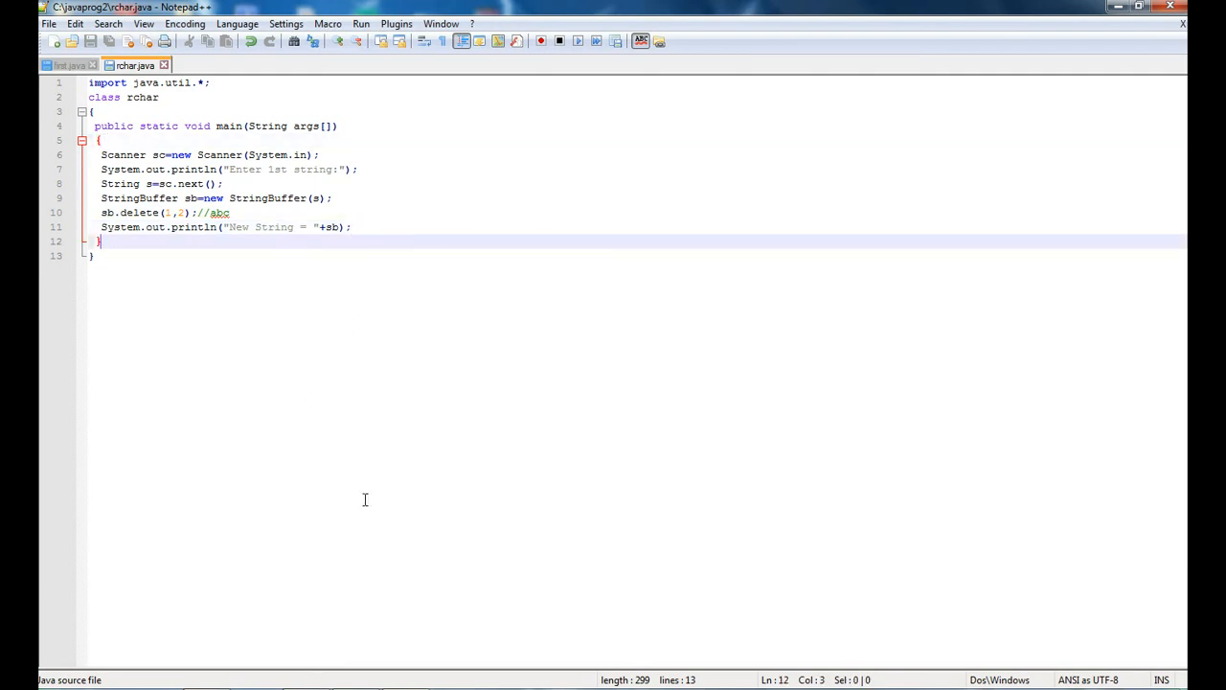